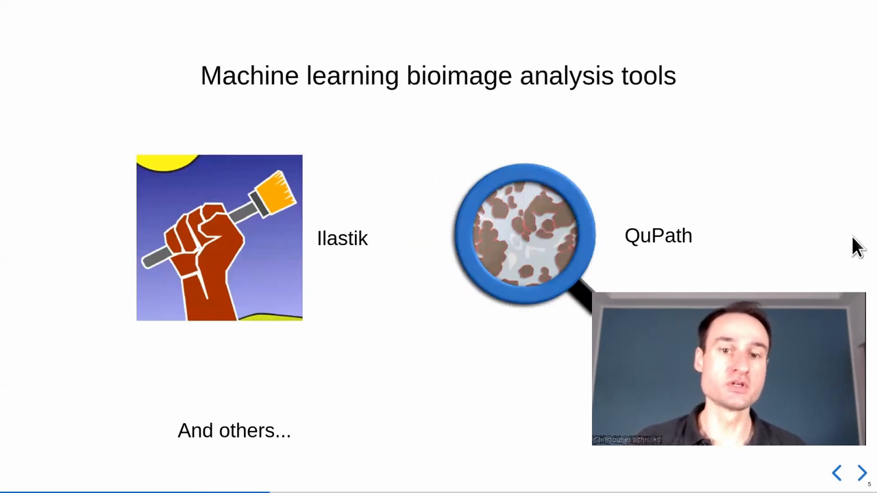
Step: Advance to the Trainable Weka Segmentation in Fiji slide
left_click(861, 473)
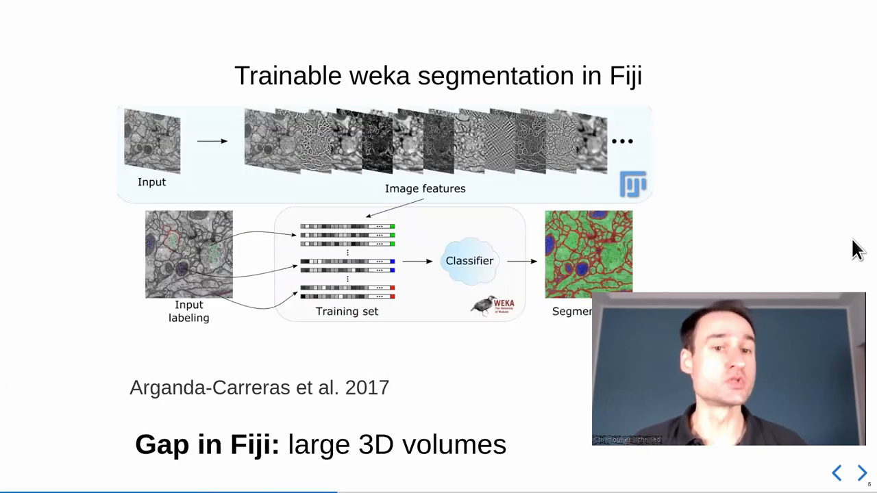
mouse_move(147, 120)
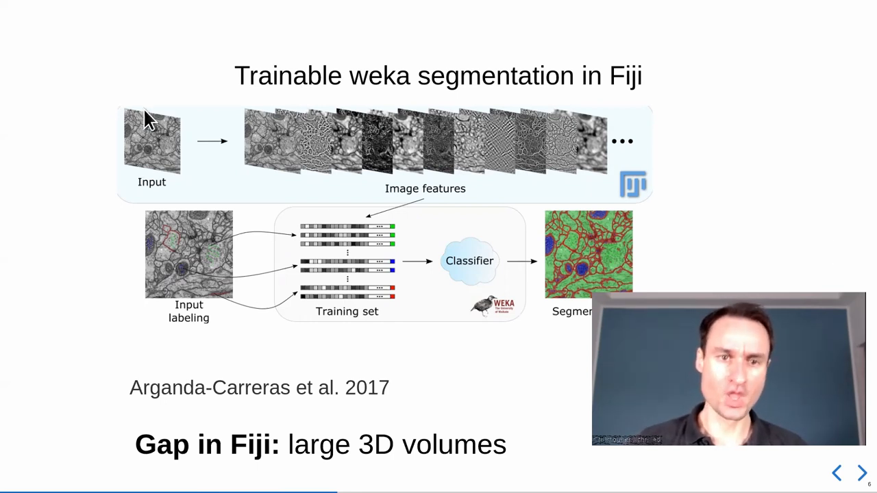
mouse_move(858, 135)
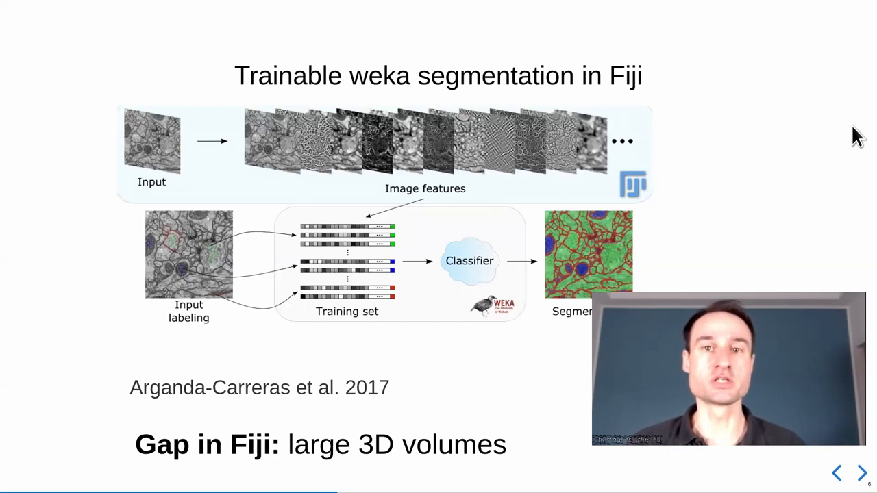
mouse_move(129, 197)
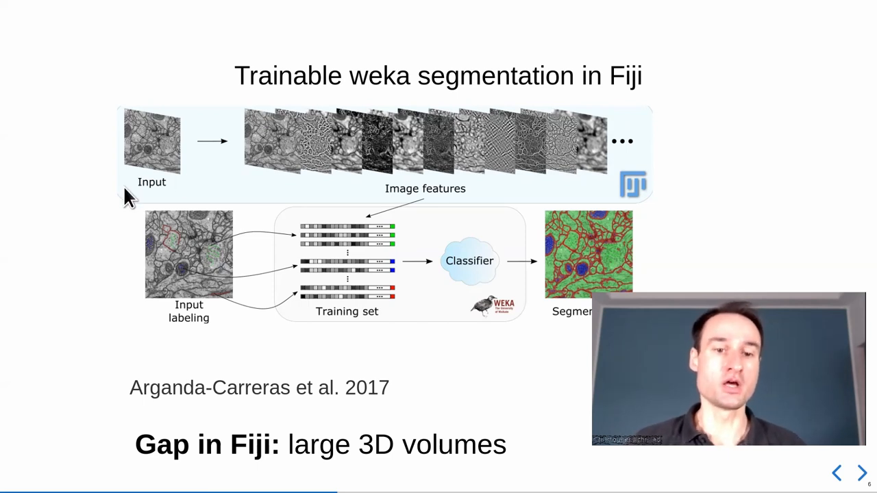
mouse_move(315, 337)
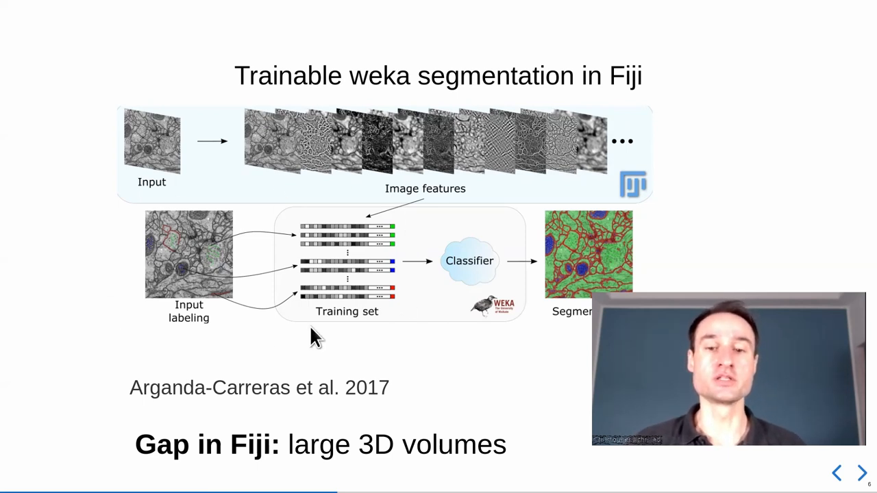
mouse_move(336, 350)
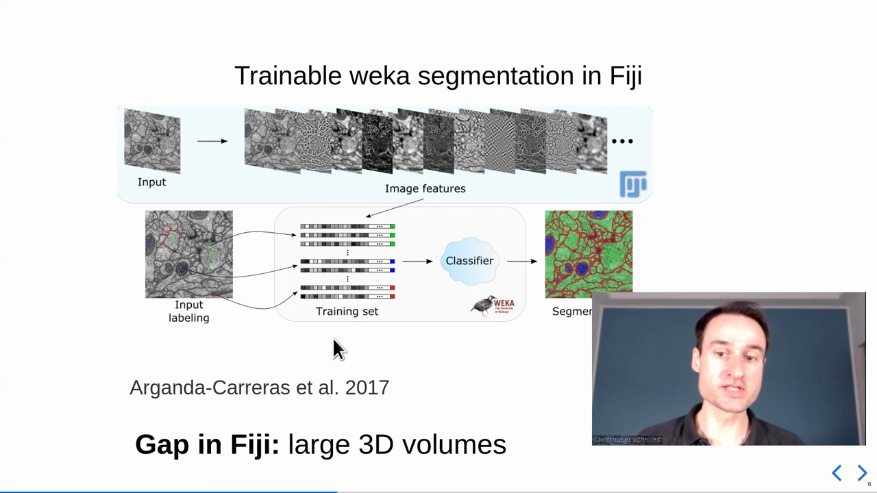
mouse_move(856, 198)
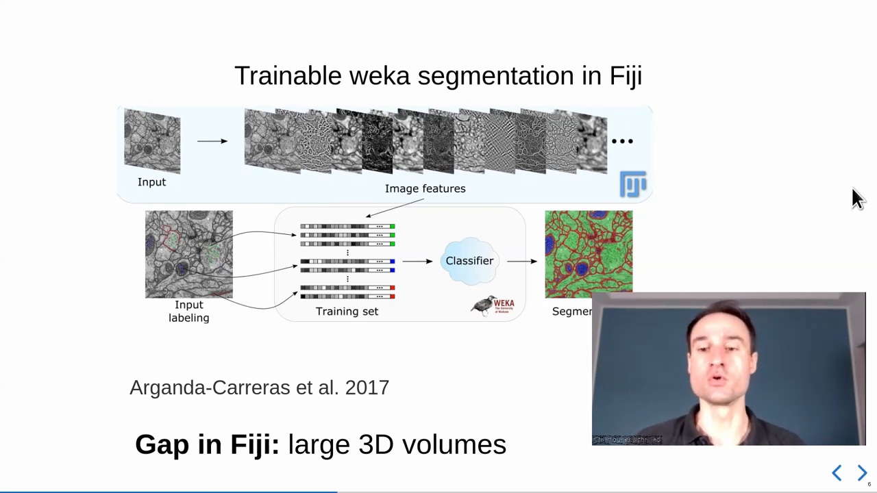
mouse_move(644, 219)
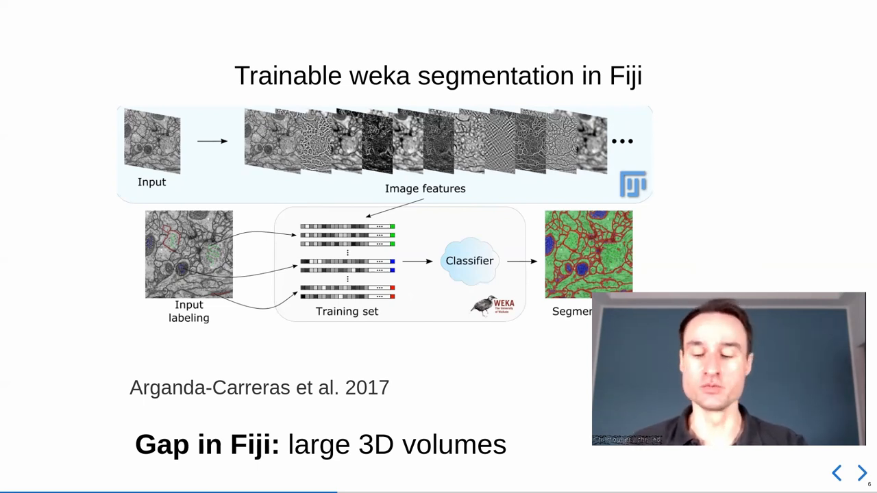
Step: Advance through the Labkit overview slides to the Demo slide on installing Labkit
left_click(860, 472)
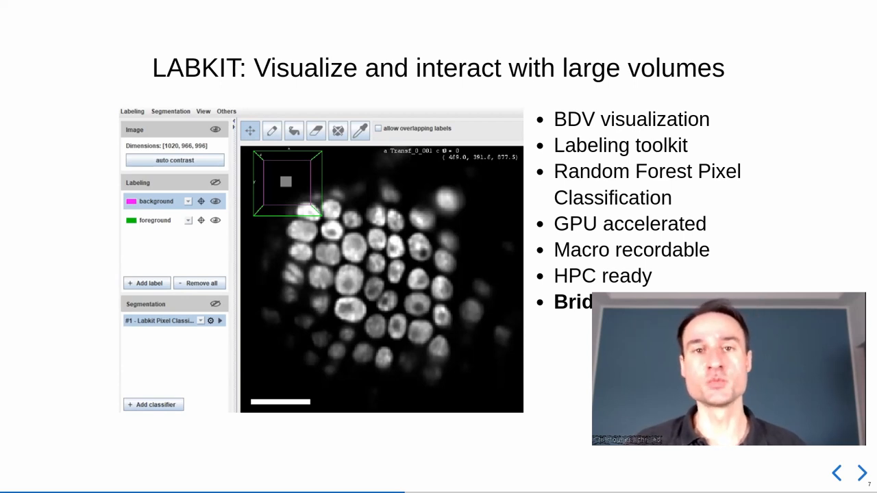
left_click(860, 472)
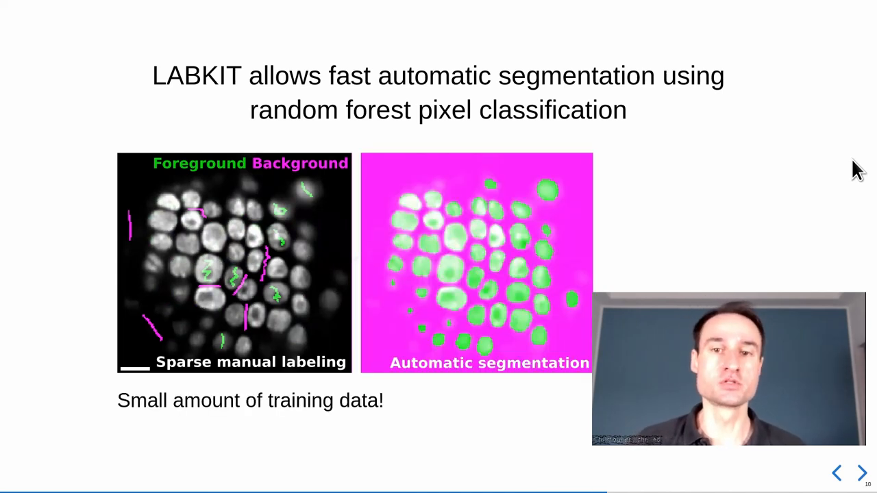
left_click(860, 472)
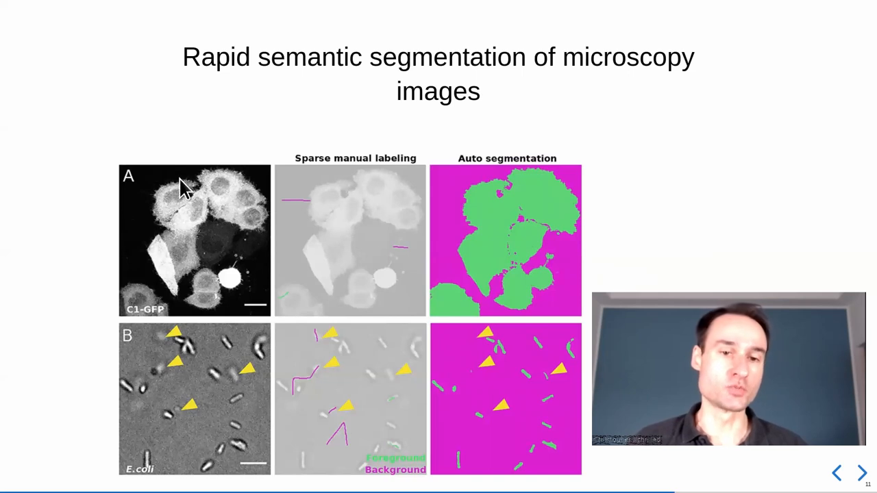
mouse_move(111, 370)
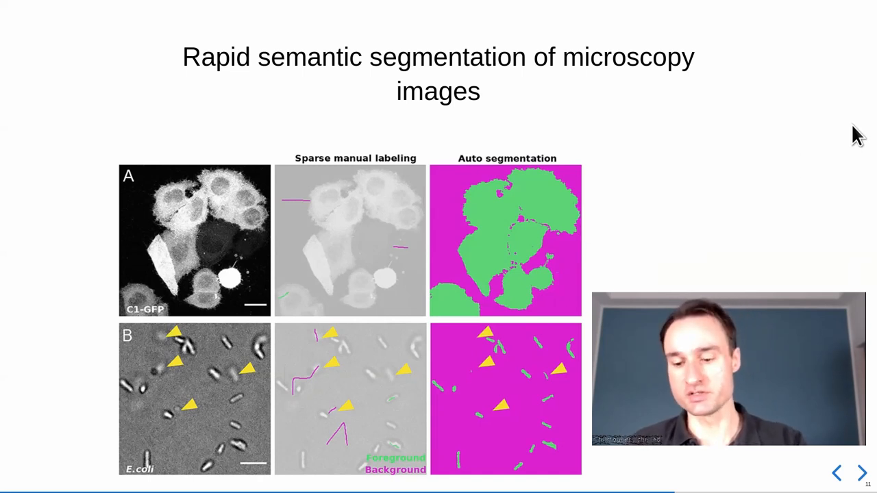
left_click(860, 473)
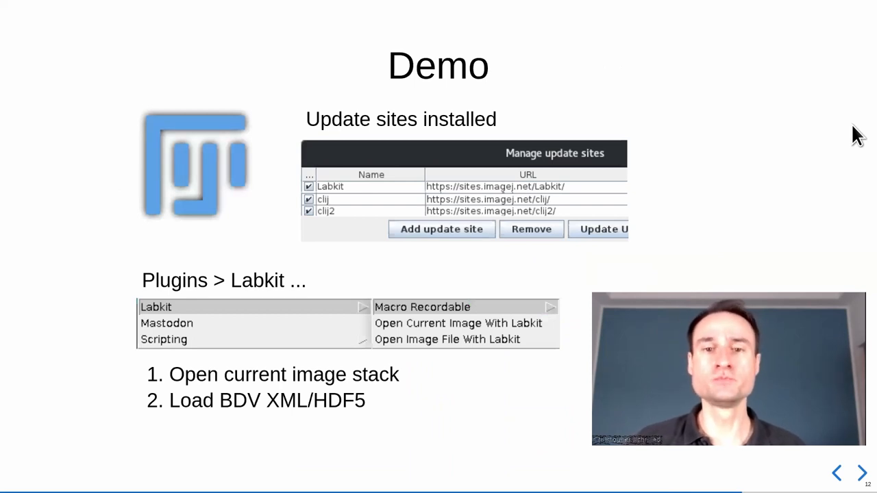
mouse_move(335, 219)
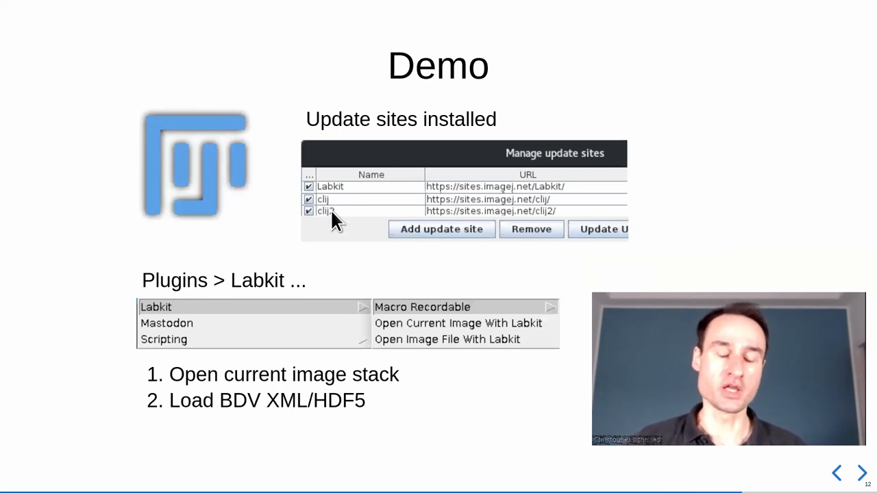
mouse_move(326, 216)
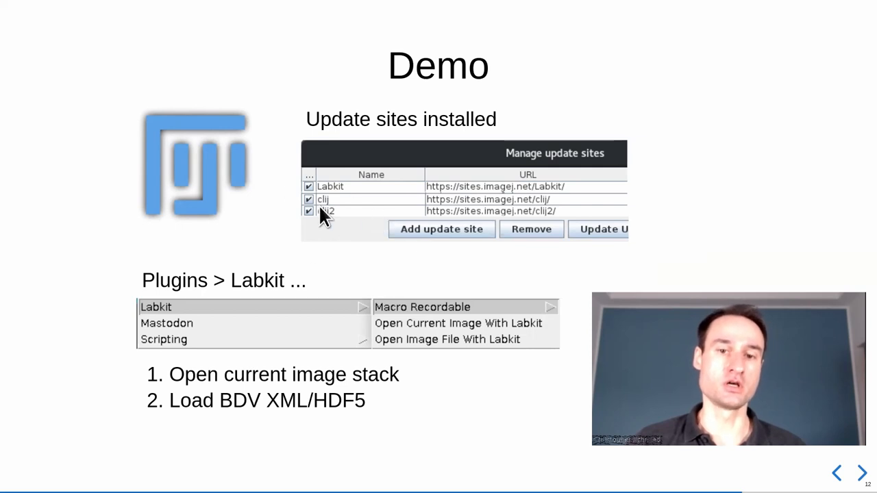
mouse_move(264, 214)
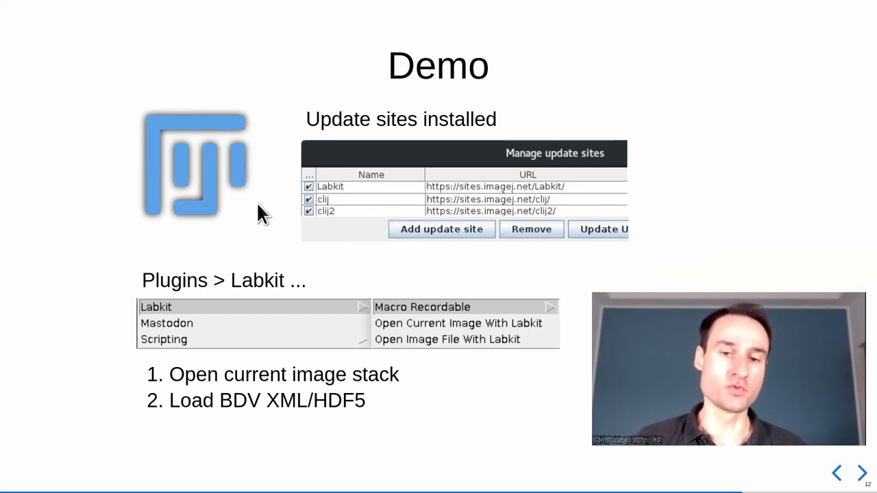
mouse_move(856, 185)
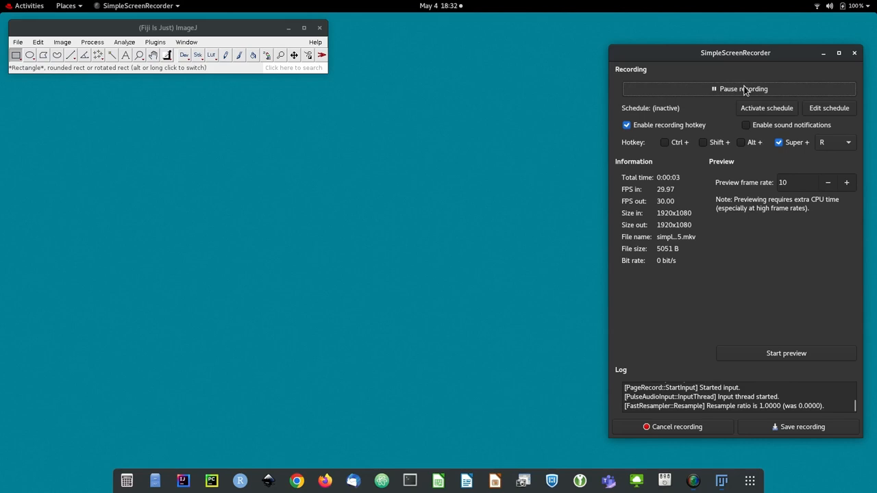
Step: Open the nuclei image file with Labkit at the full [1020, 966, 996] resolution
left_click(155, 42)
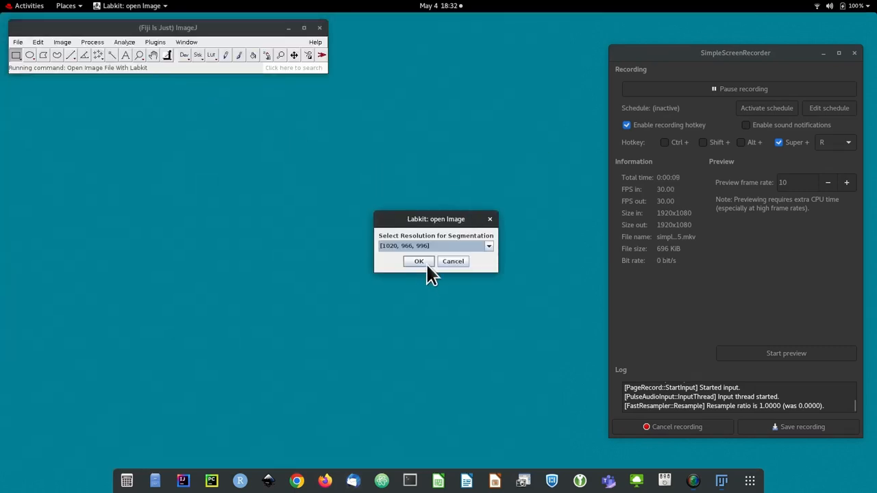
left_click(419, 261)
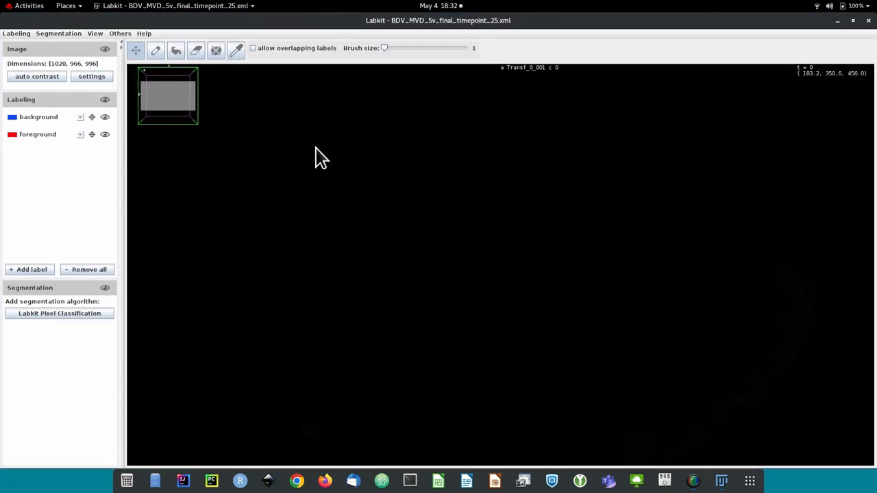
mouse_move(405, 101)
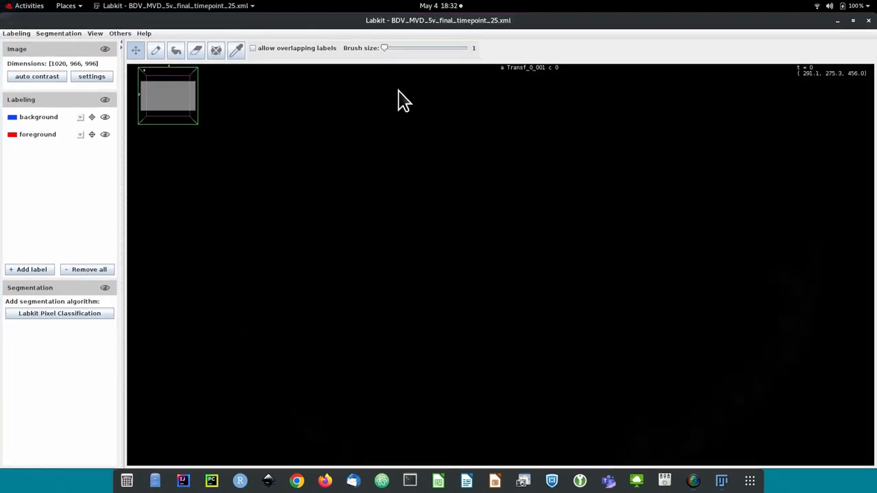
mouse_move(223, 295)
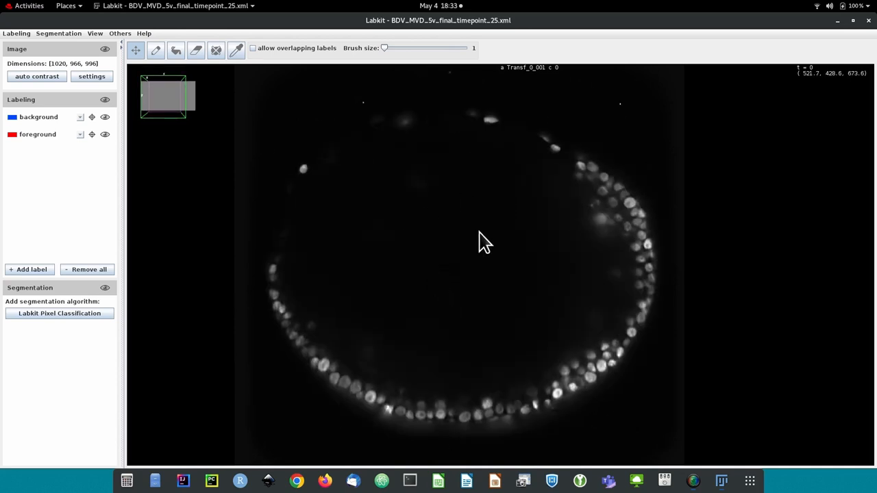
mouse_move(479, 243)
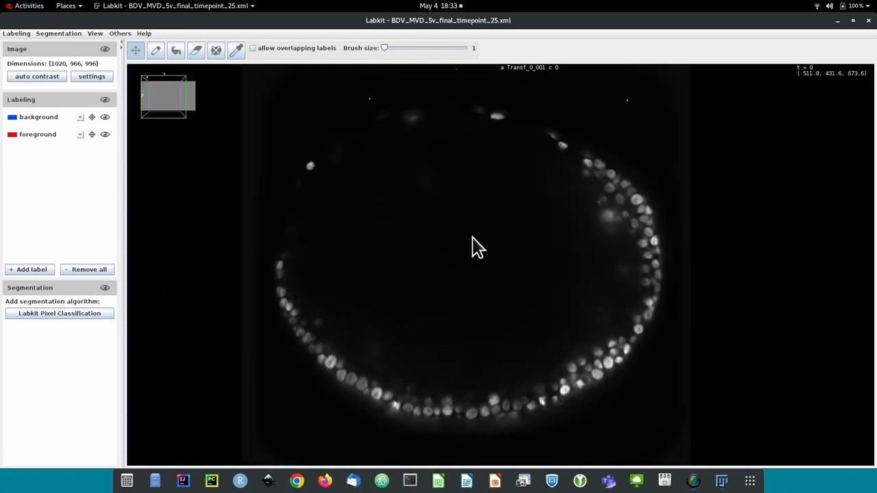
Step: Rotate and scroll the 3D volume to view the nuclei cluster face-on and edge-on
left_click_drag(478, 245, 394, 265)
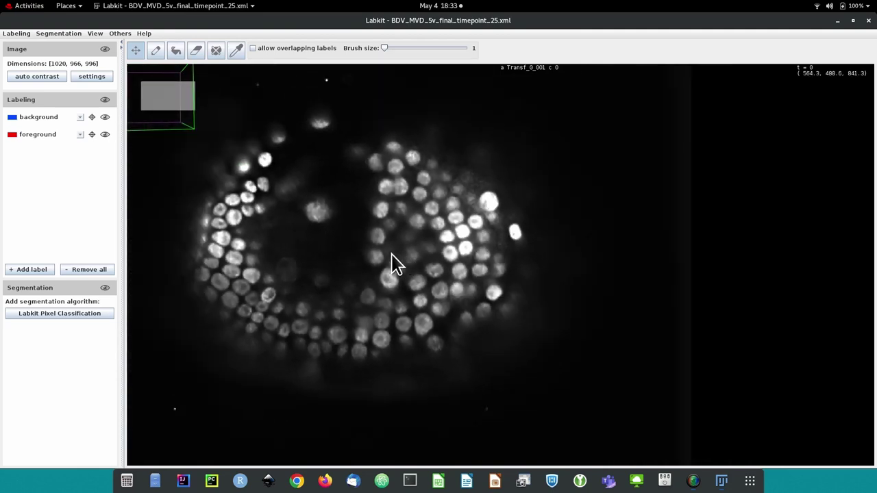
left_click_drag(397, 263, 472, 259)
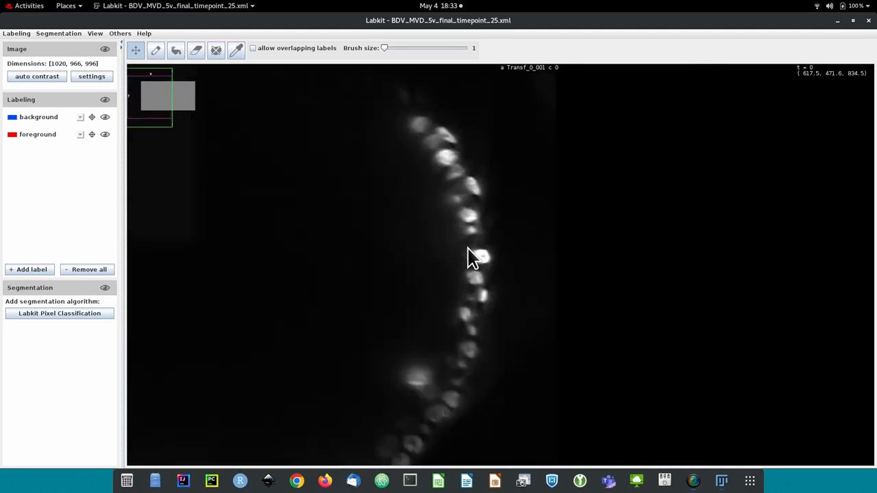
scroll("down", 3)
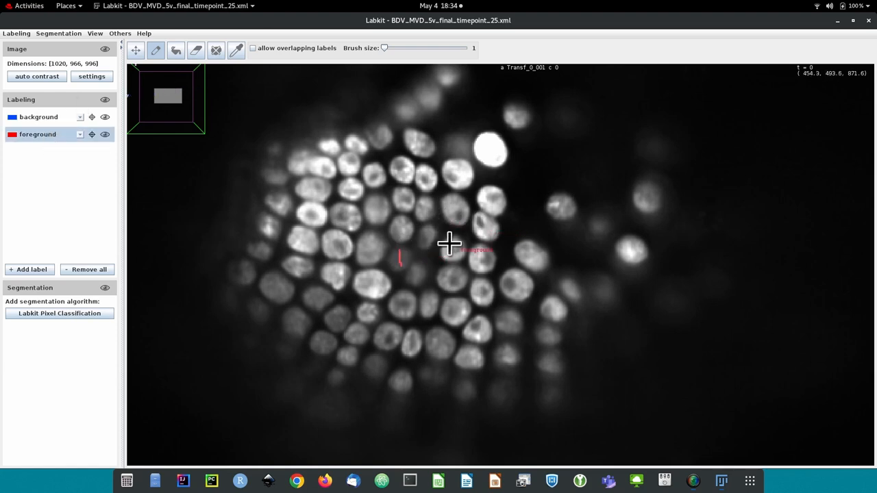
mouse_move(442, 262)
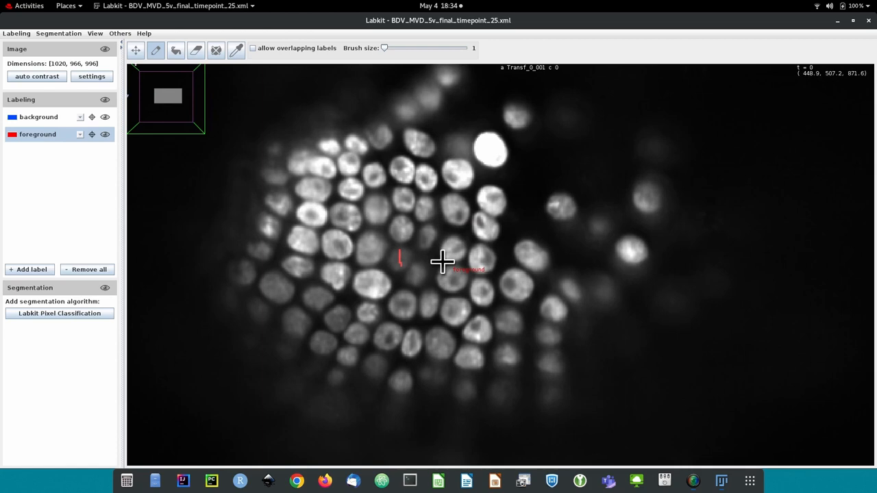
mouse_move(420, 265)
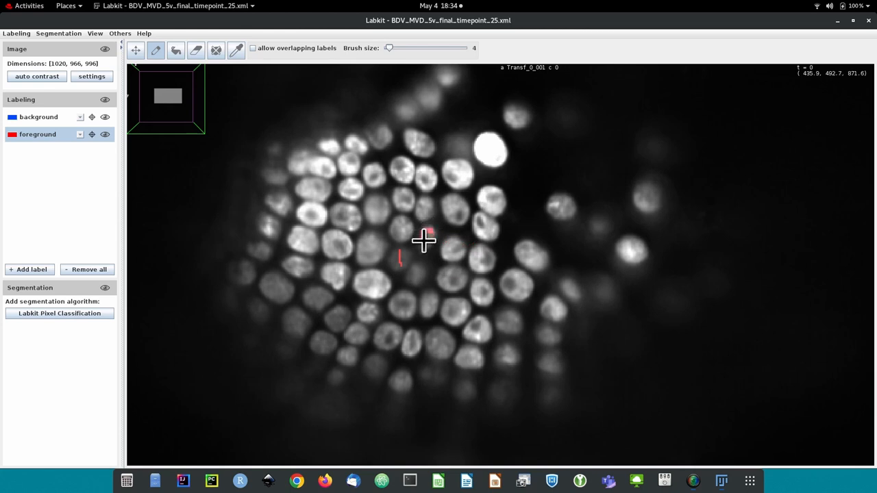
left_click_drag(423, 240, 428, 236)
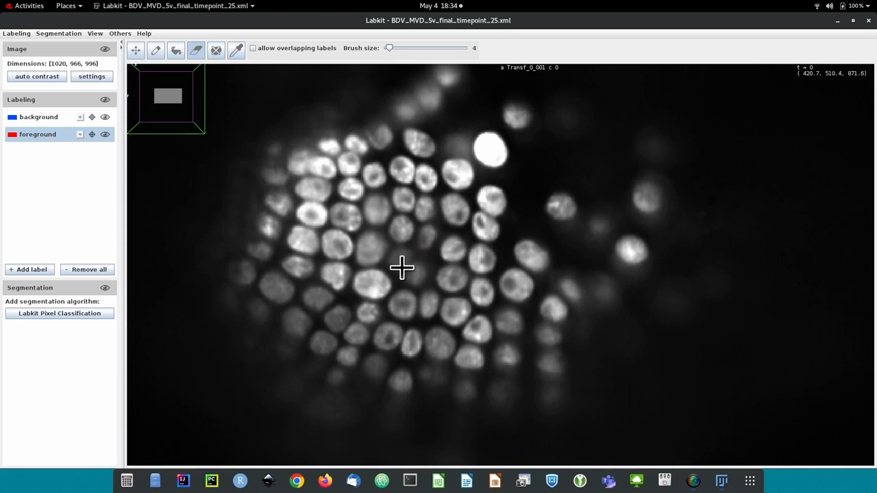
mouse_move(436, 244)
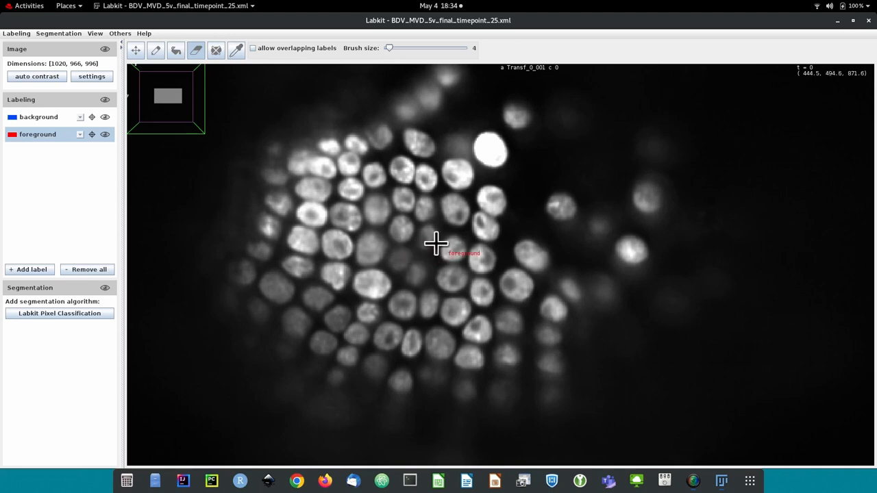
mouse_move(199, 75)
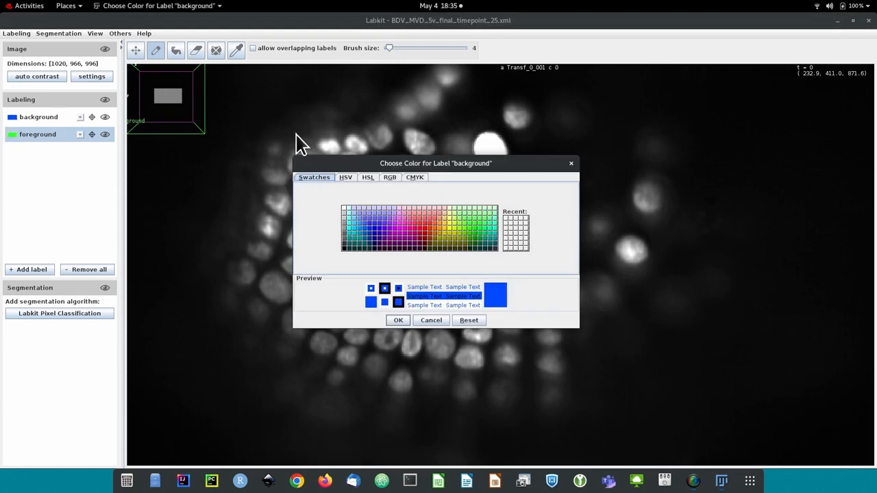
Step: Recolour the background label, rename foreground to nuclei and set brush size 1
left_click(398, 320)
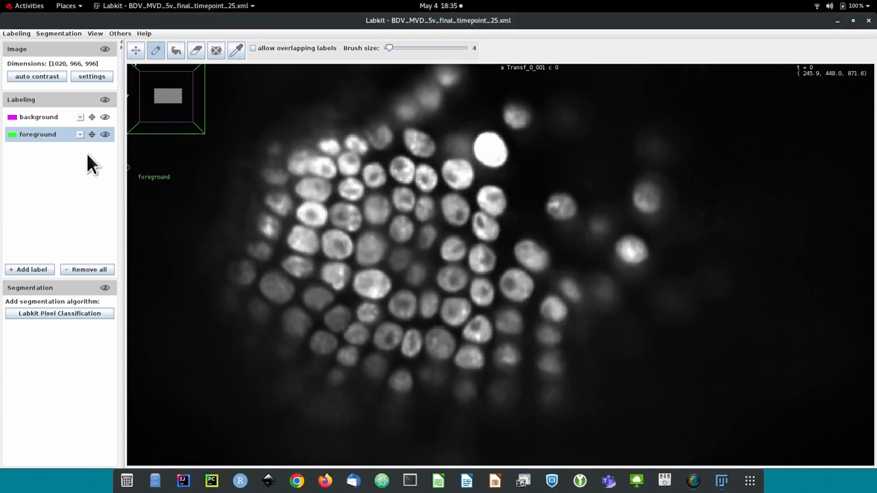
double_click(38, 133)
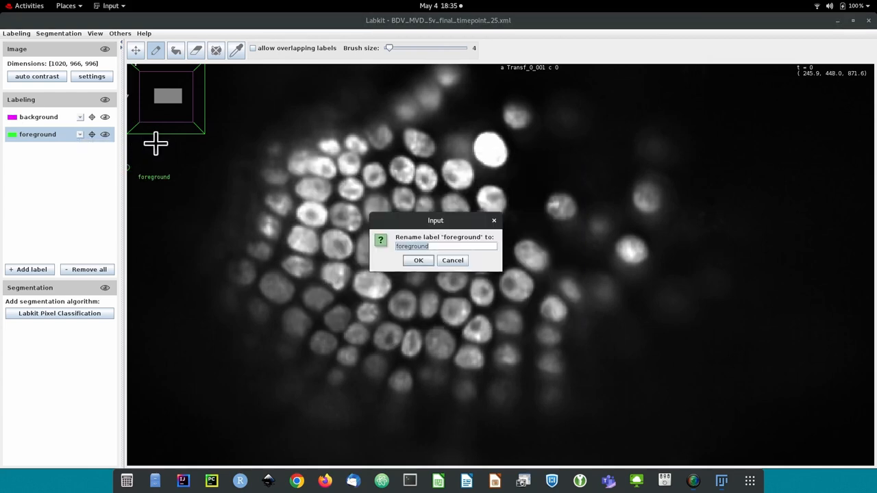
left_click(418, 261)
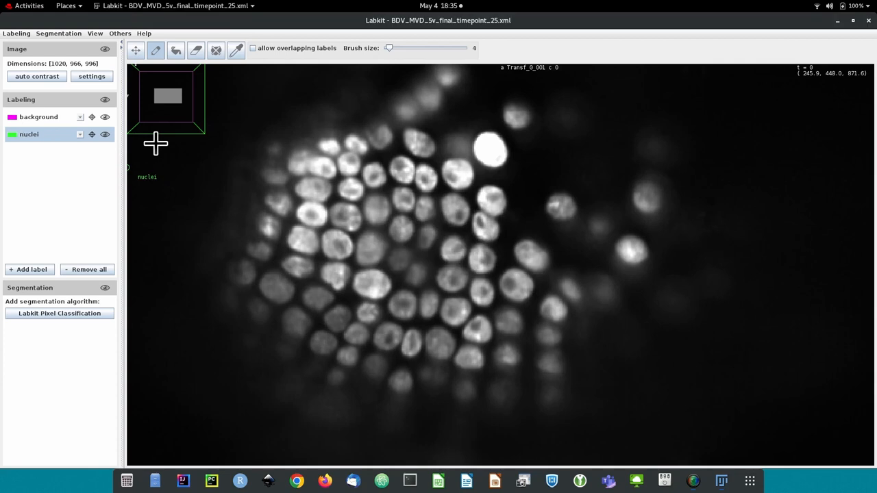
left_click(11, 134)
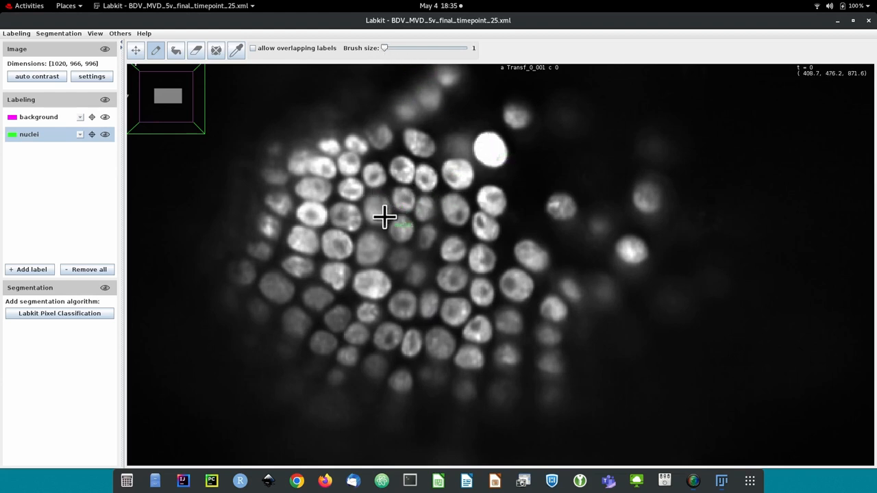
scroll("up", 3)
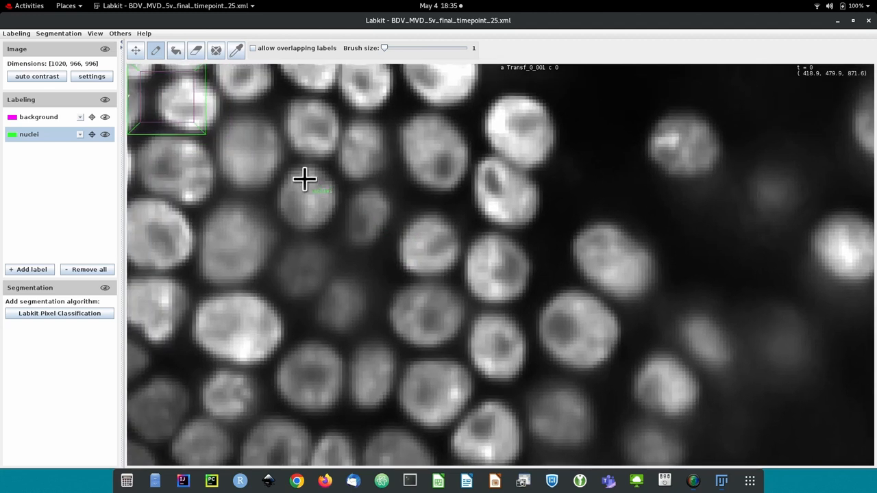
mouse_move(300, 185)
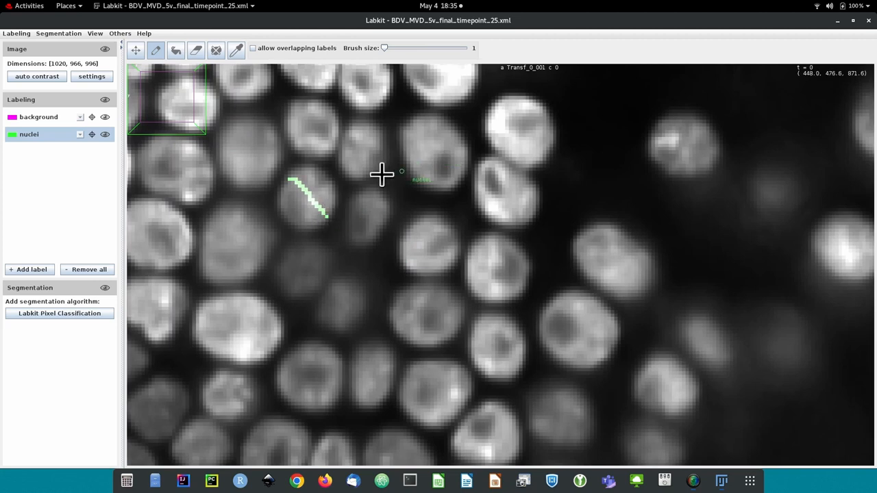
mouse_move(298, 148)
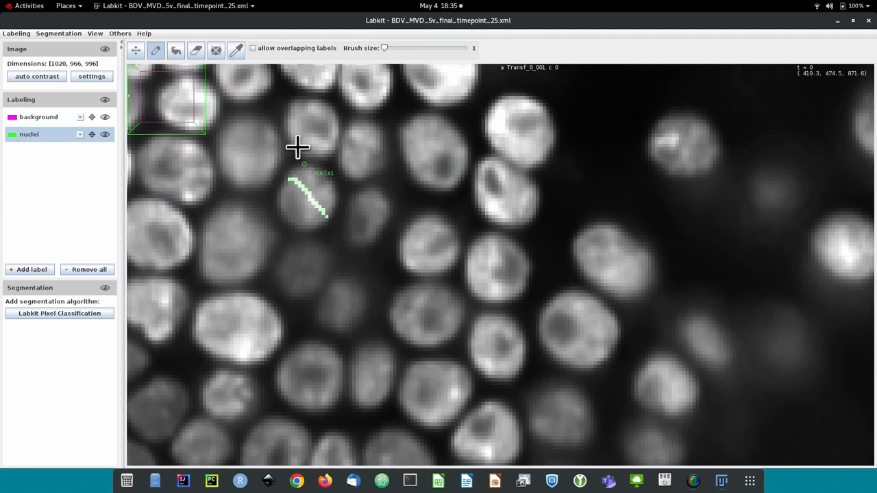
mouse_move(309, 128)
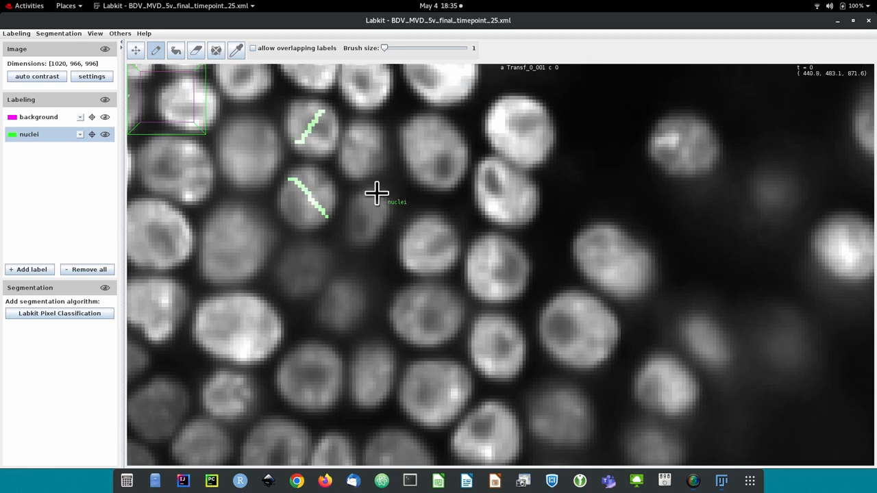
mouse_move(345, 140)
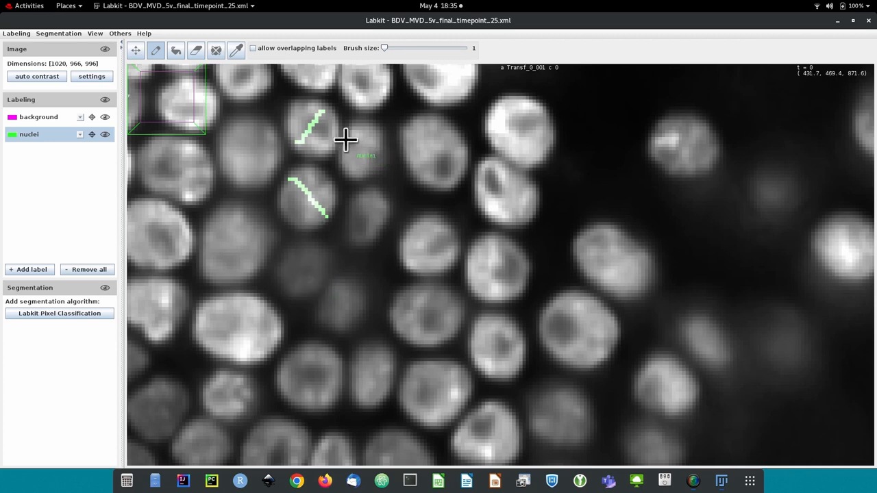
mouse_move(492, 111)
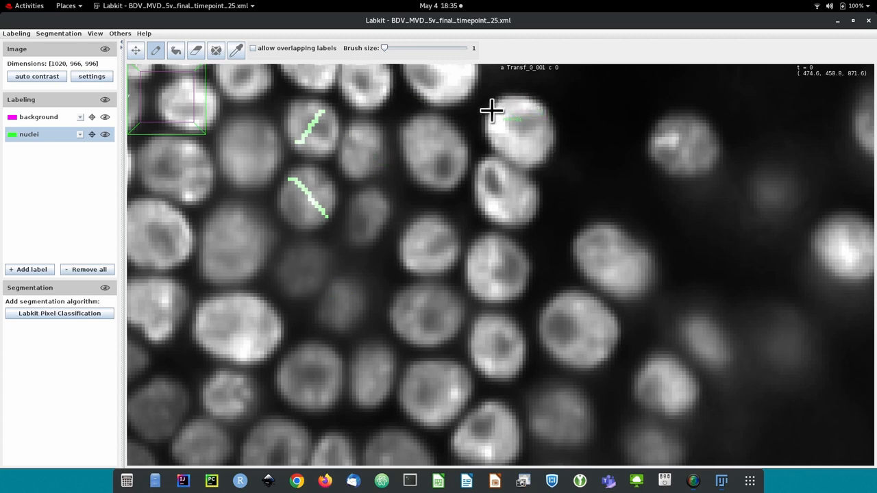
Step: Scribble thin nuclei strokes on the upper-right, isolated right and central nuclei
left_click_drag(493, 109, 698, 137)
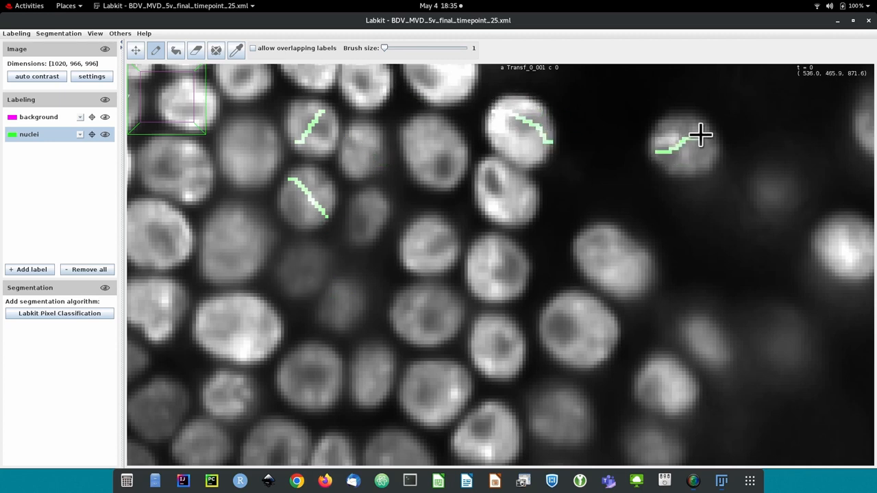
left_click_drag(701, 135, 300, 281)
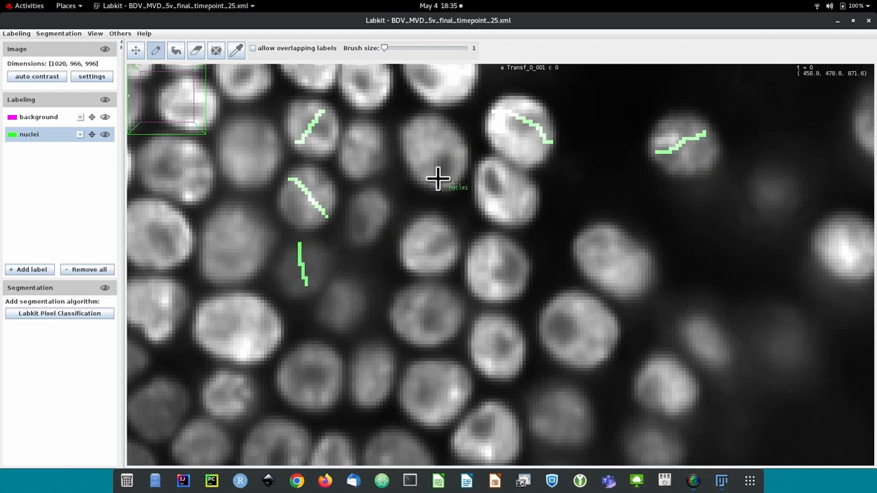
mouse_move(459, 171)
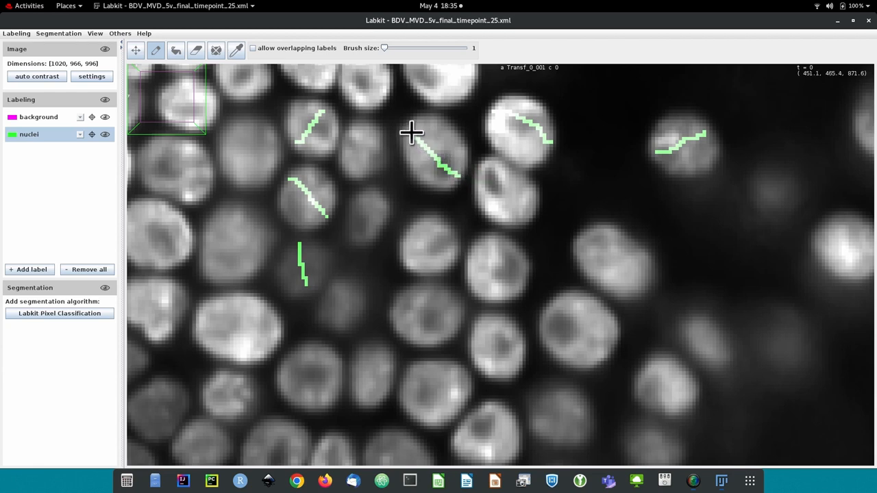
mouse_move(442, 272)
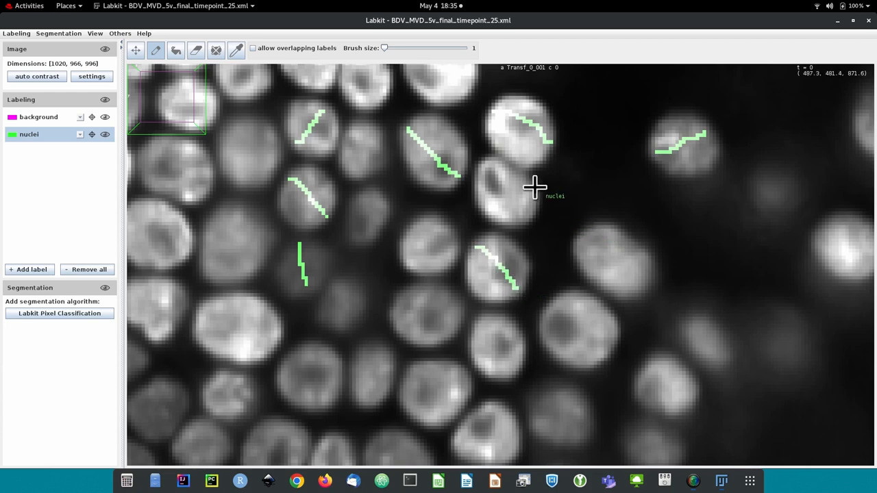
mouse_move(423, 218)
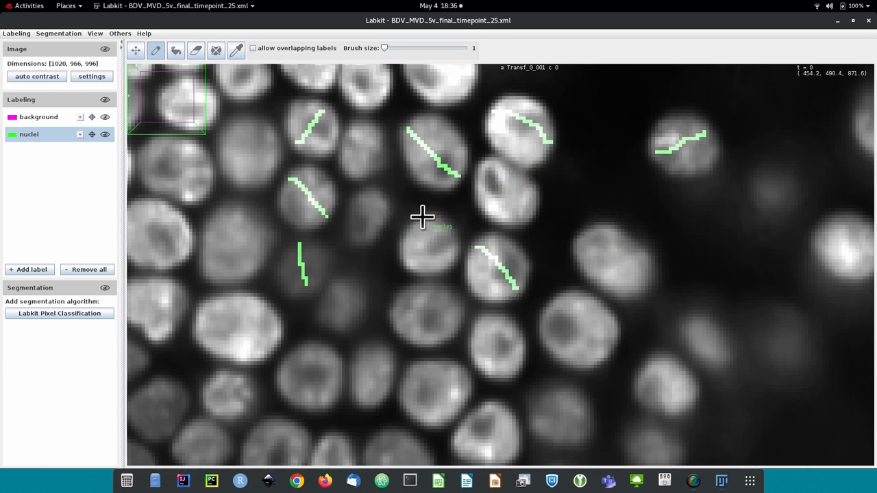
left_click_drag(422, 218, 408, 241)
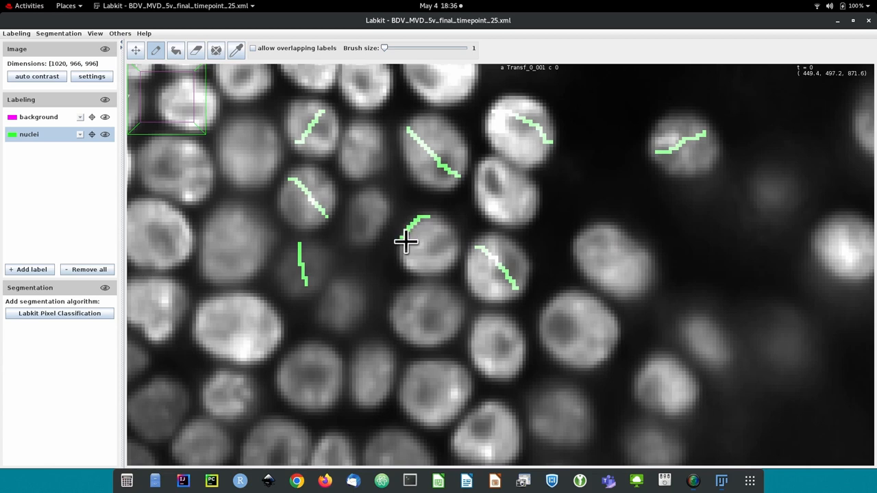
mouse_move(65, 154)
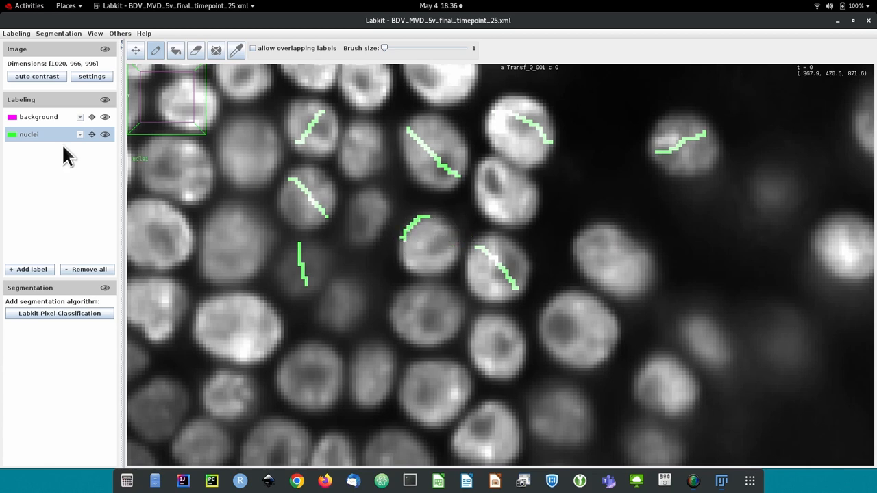
Step: Paint background strokes in the gaps around the central nuclei, then return to the nuclei label
left_click(39, 116)
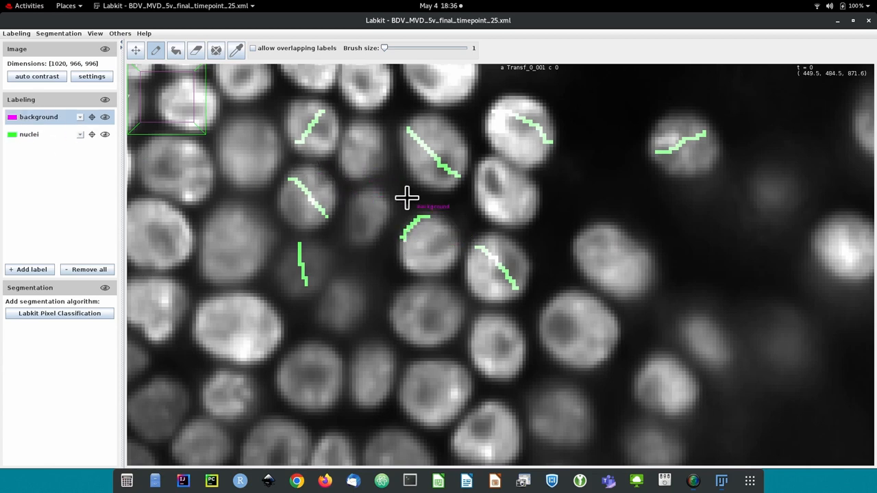
left_click_drag(405, 188, 387, 261)
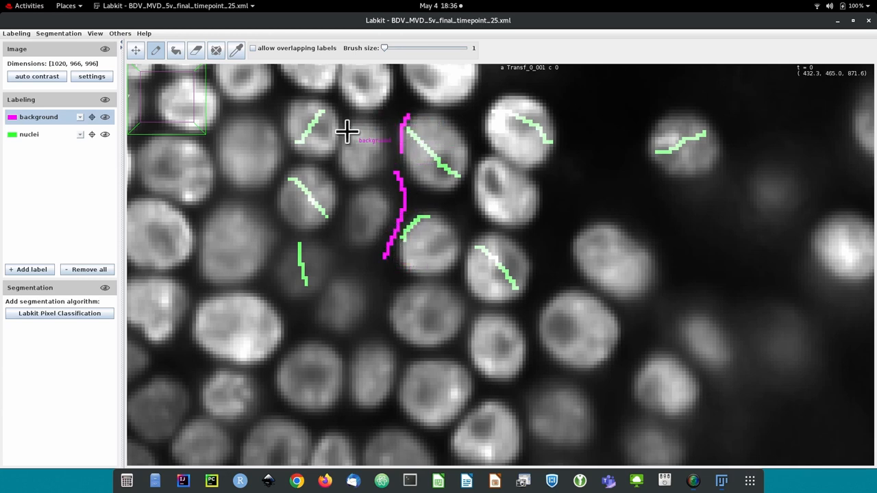
mouse_move(281, 118)
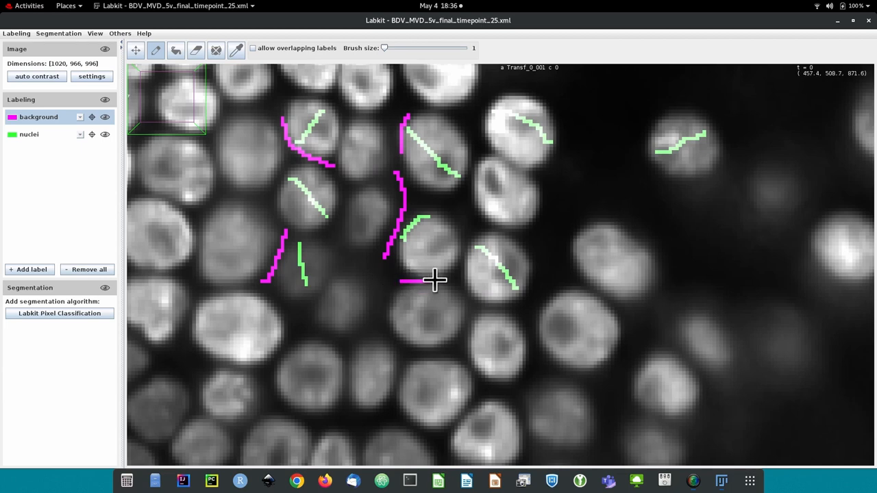
left_click_drag(400, 281, 480, 311)
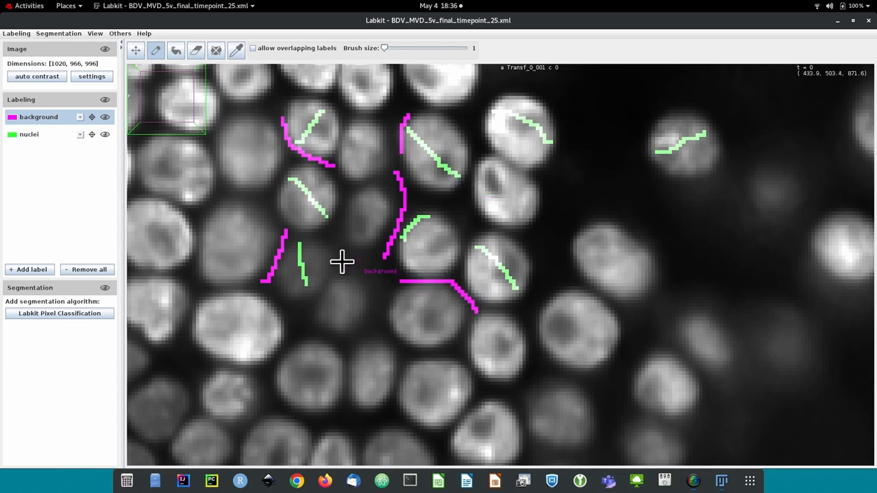
left_click(29, 133)
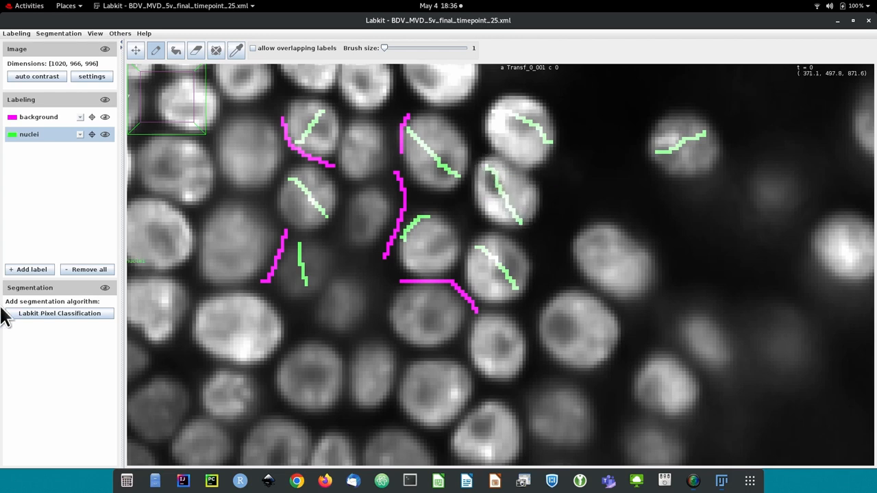
mouse_move(105, 179)
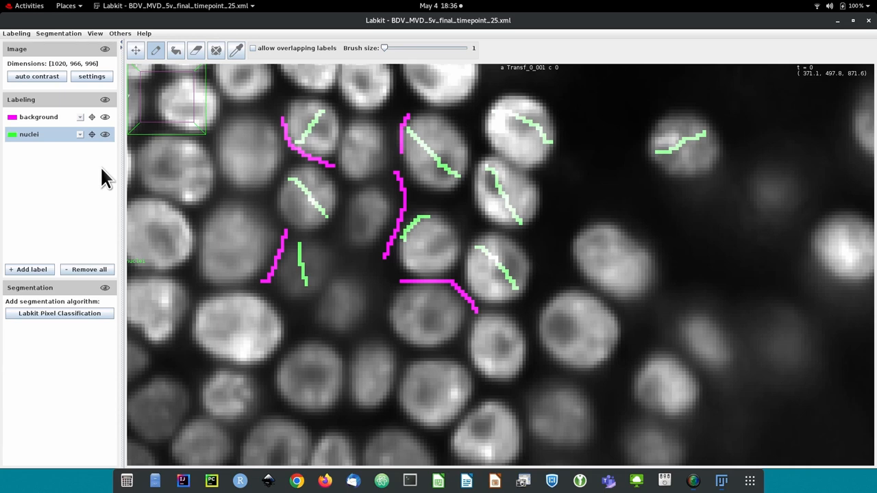
Step: Add a Pixel Classification algorithm and show its classifier settings
left_click(60, 313)
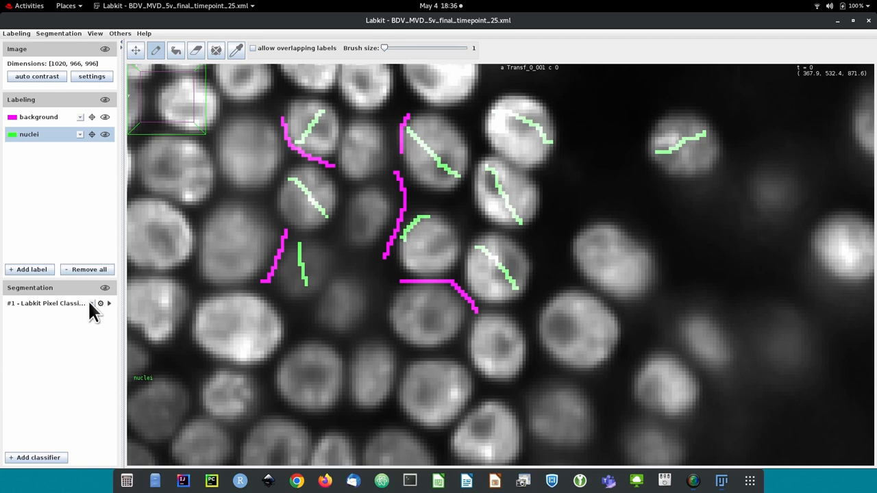
left_click(100, 303)
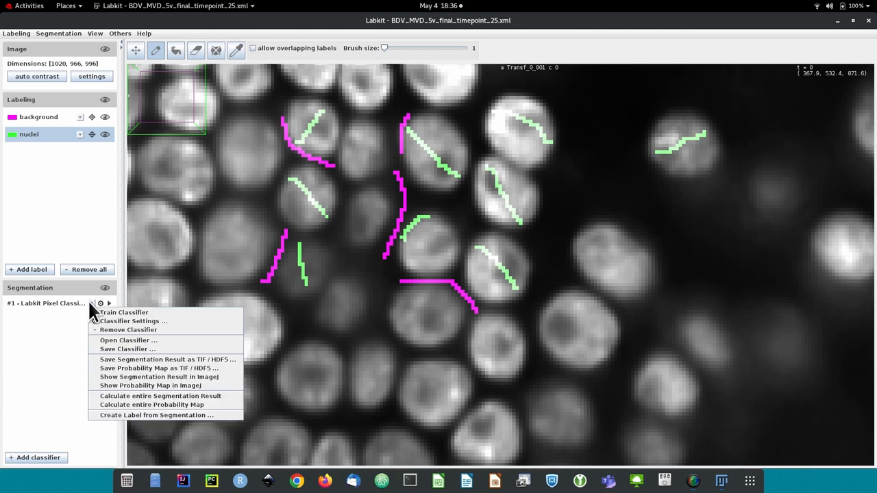
mouse_move(115, 333)
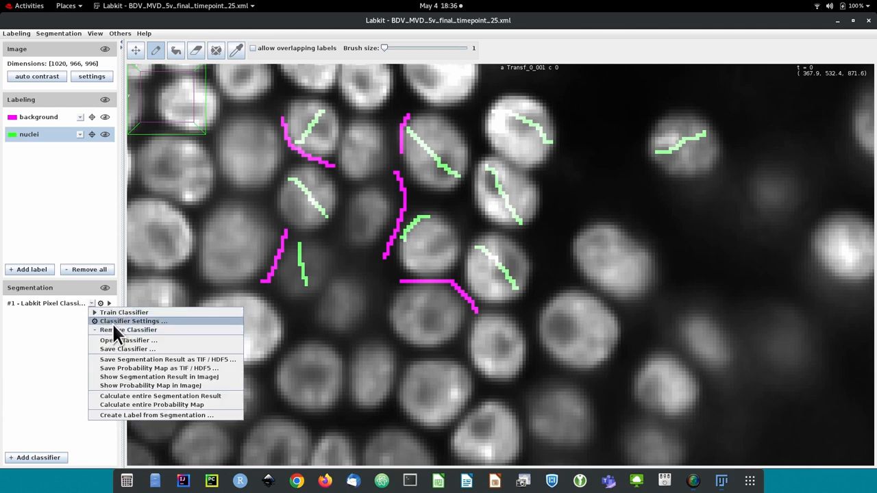
left_click(133, 320)
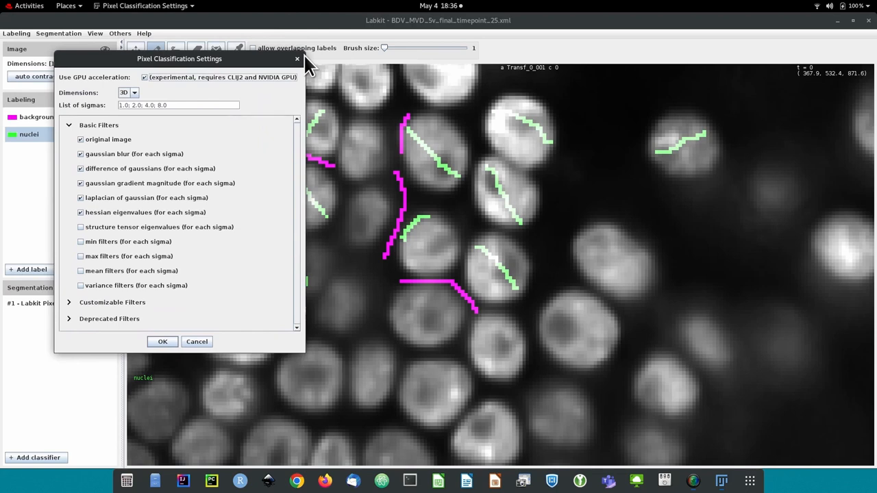
mouse_move(226, 96)
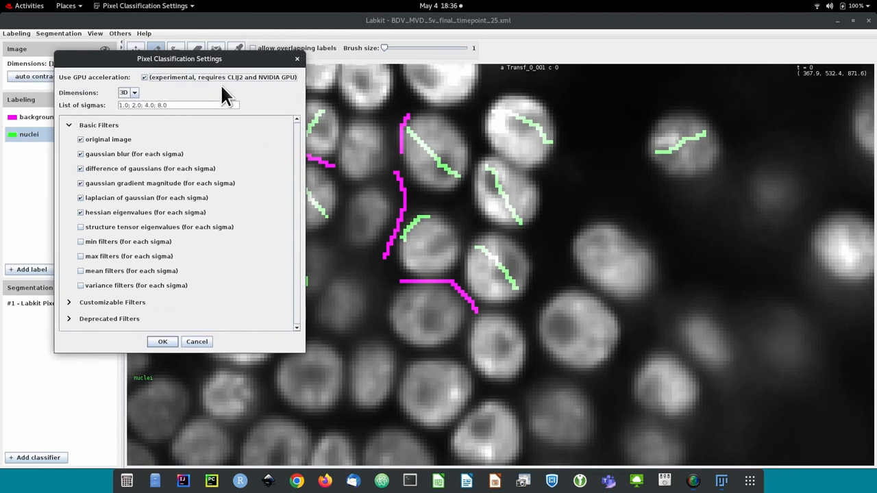
Step: Edit the list of sigmas to 2.0; 4.0; 8.0; 16.0 and confirm the settings
left_click(178, 105)
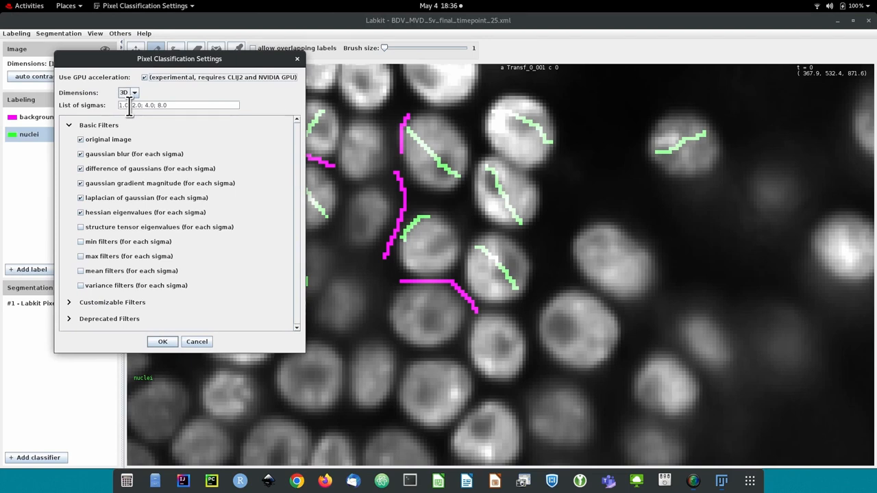
mouse_move(186, 199)
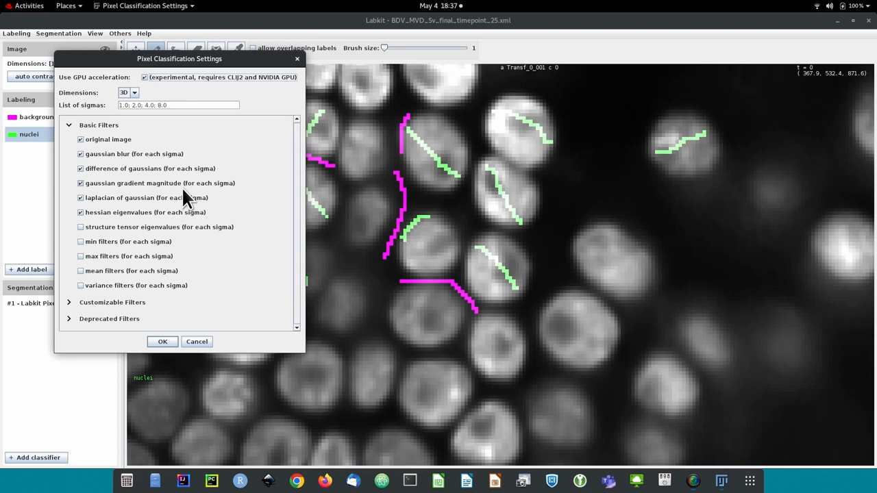
left_click(144, 105)
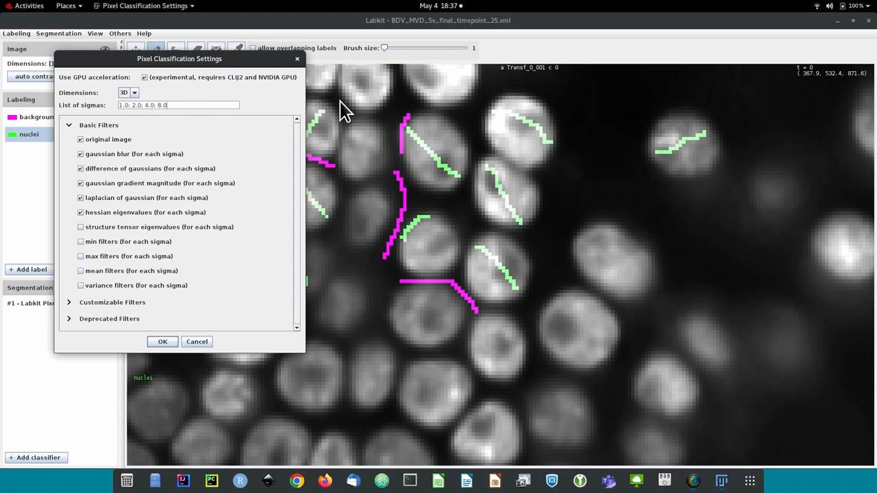
type("; 16.0")
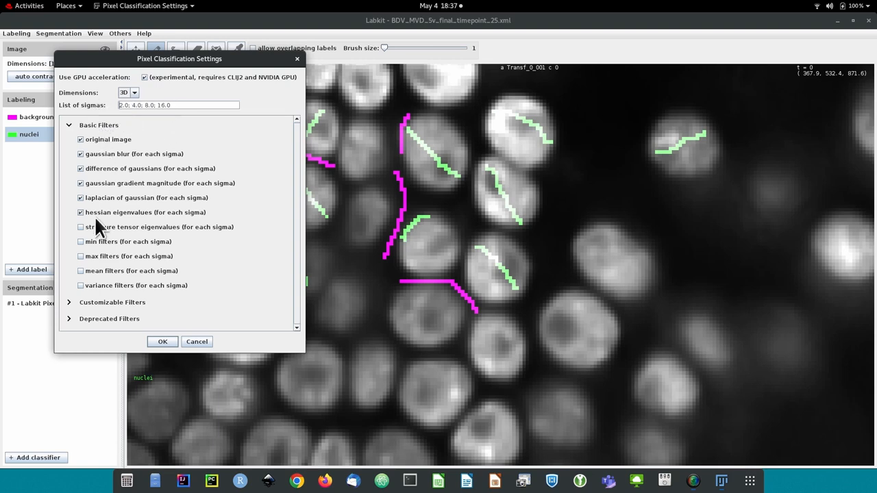
mouse_move(223, 168)
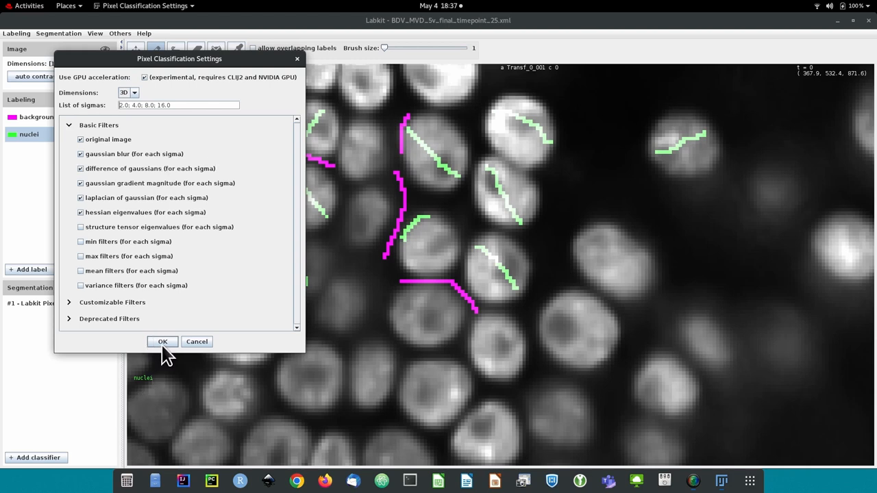
left_click(163, 342)
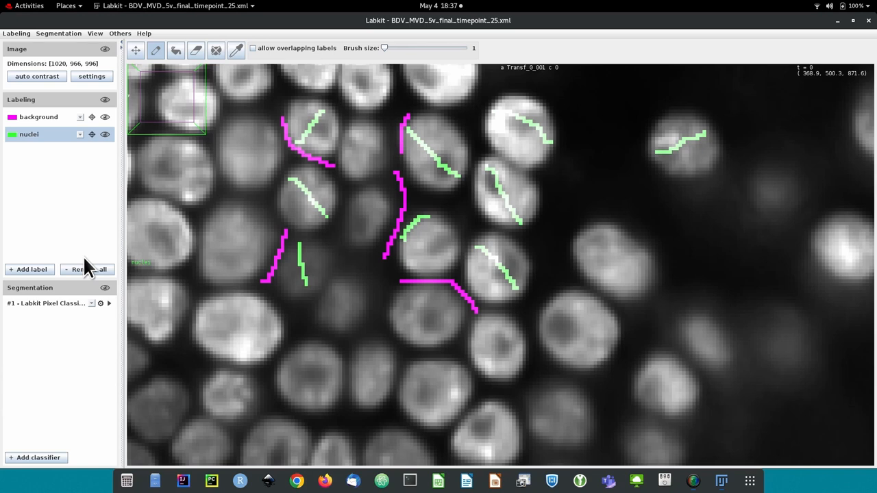
mouse_move(113, 314)
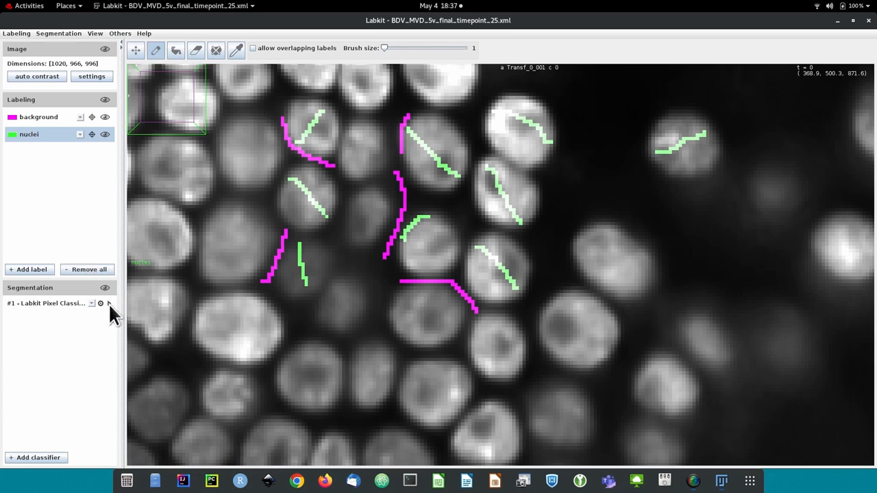
mouse_move(227, 250)
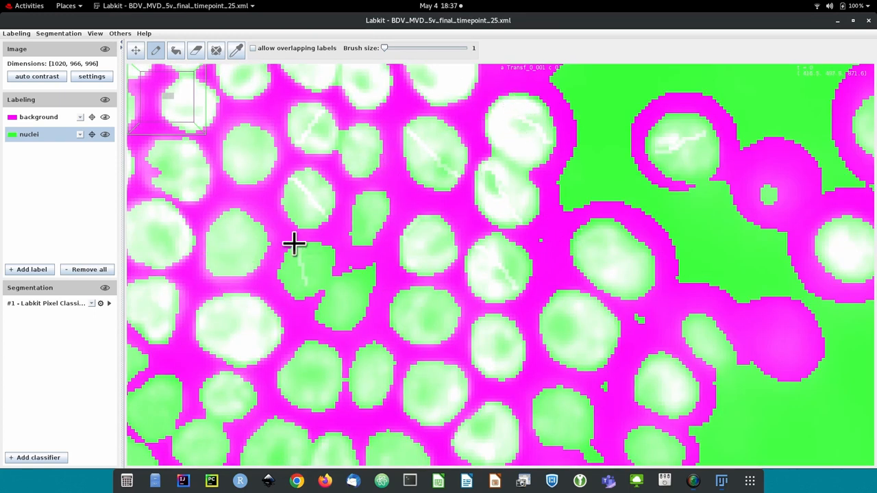
mouse_move(55, 342)
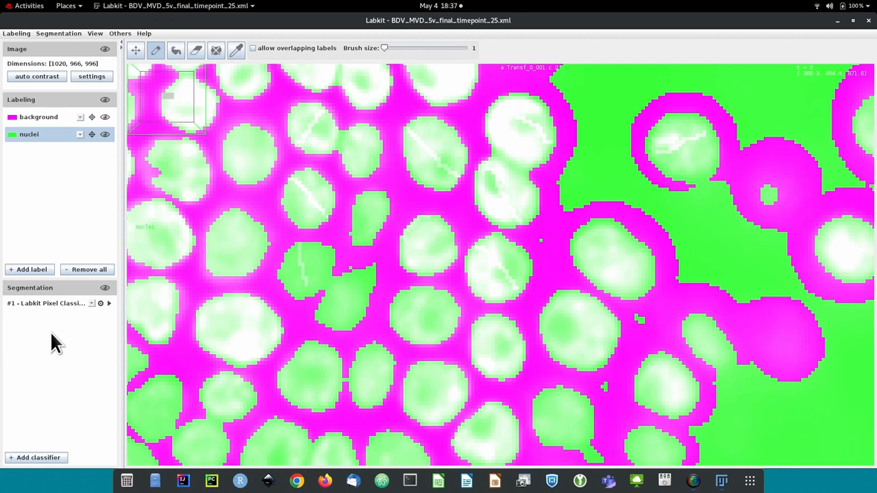
mouse_move(103, 302)
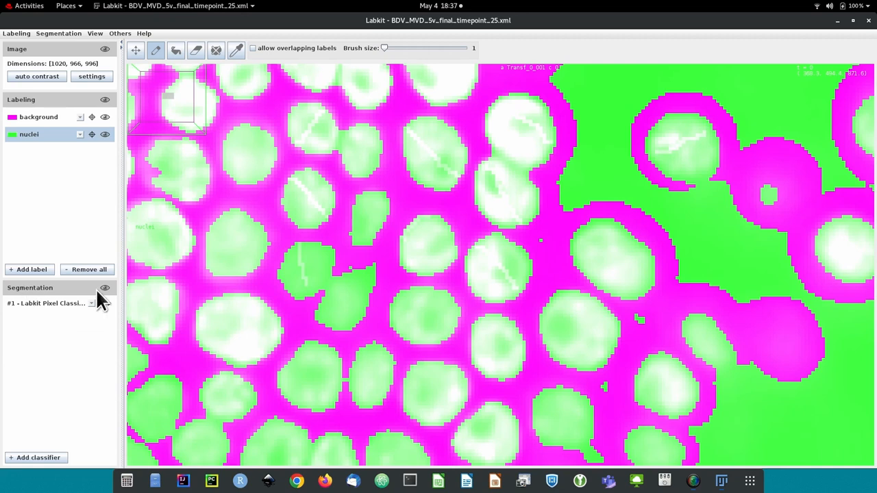
Step: Toggle the segmentation overlay off and on to compare it with the raw nuclei image
left_click(105, 288)
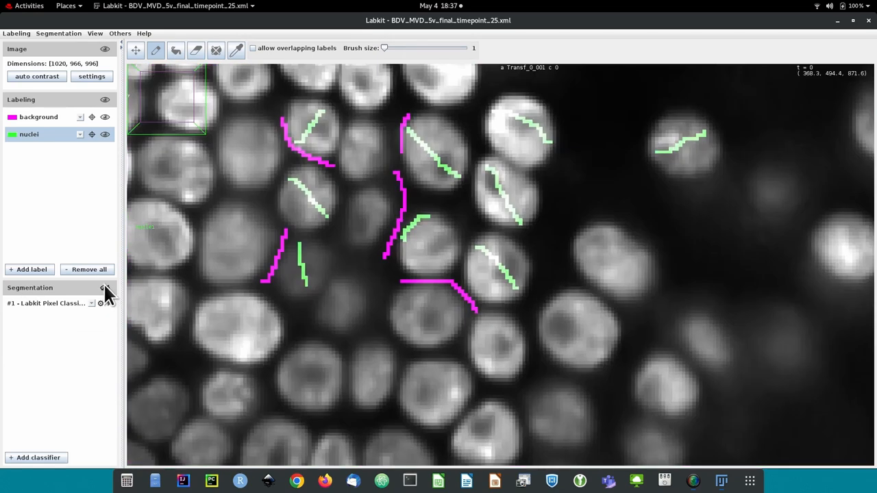
left_click(105, 99)
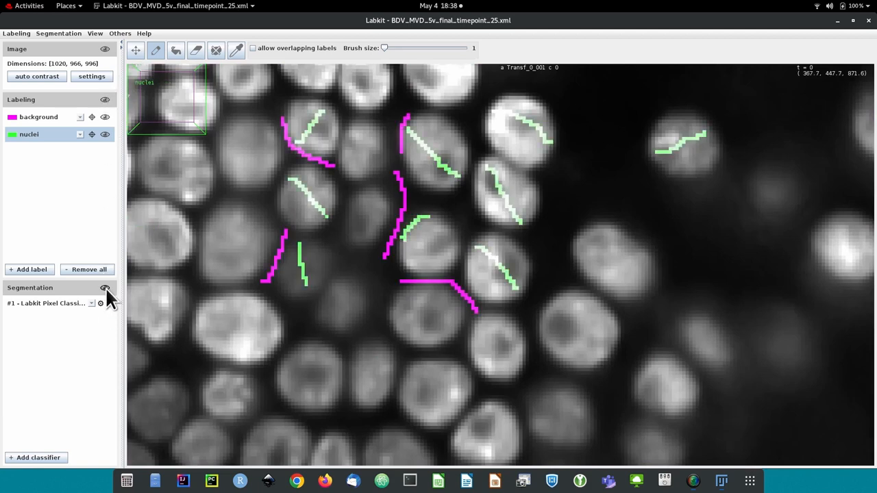
left_click(105, 288)
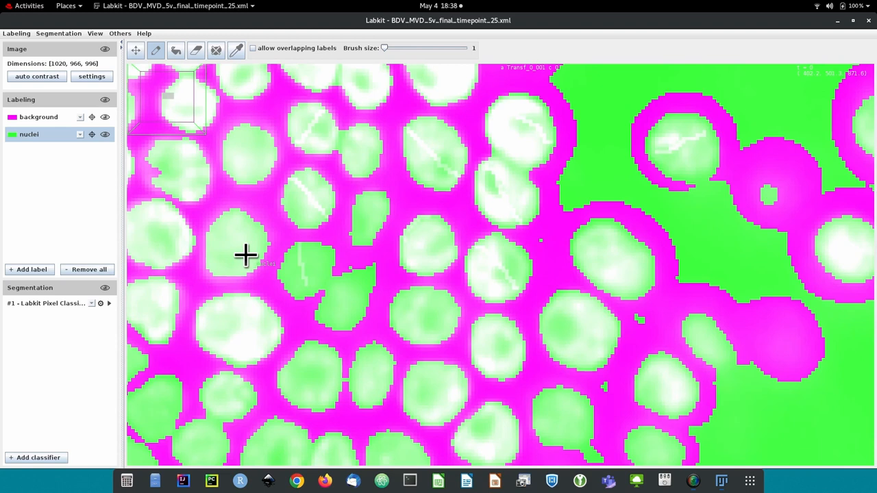
mouse_move(370, 274)
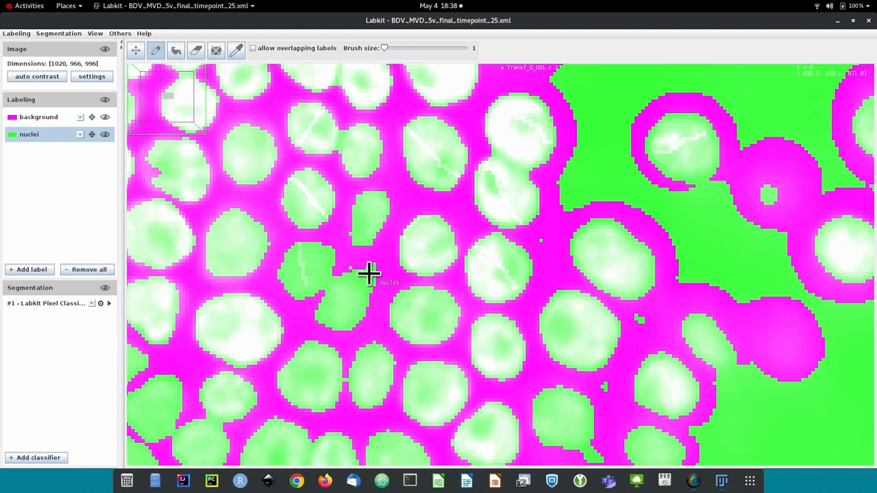
Step: Add background scribbles in the dark right region and a nuclei stroke, then retrain
left_click(105, 287)
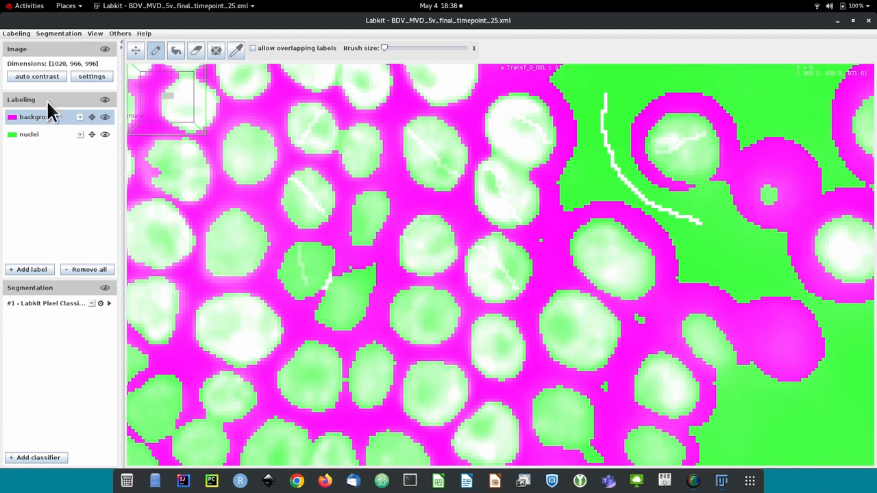
left_click(28, 134)
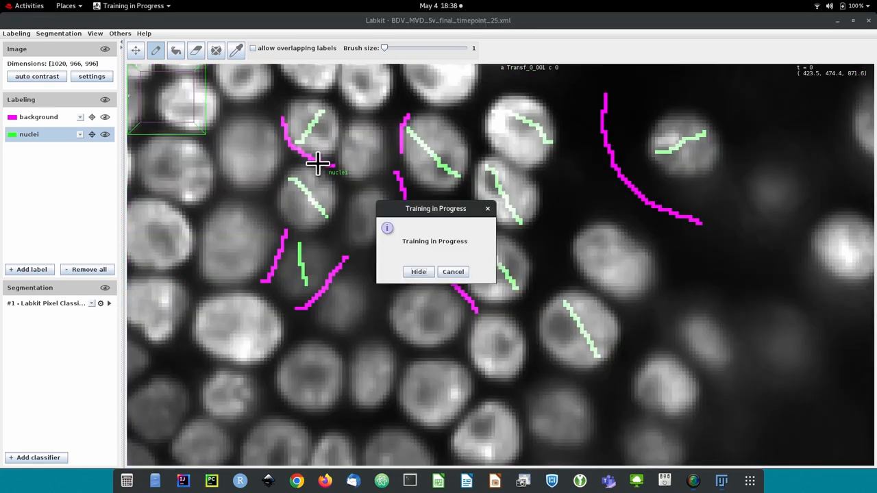
left_click(418, 272)
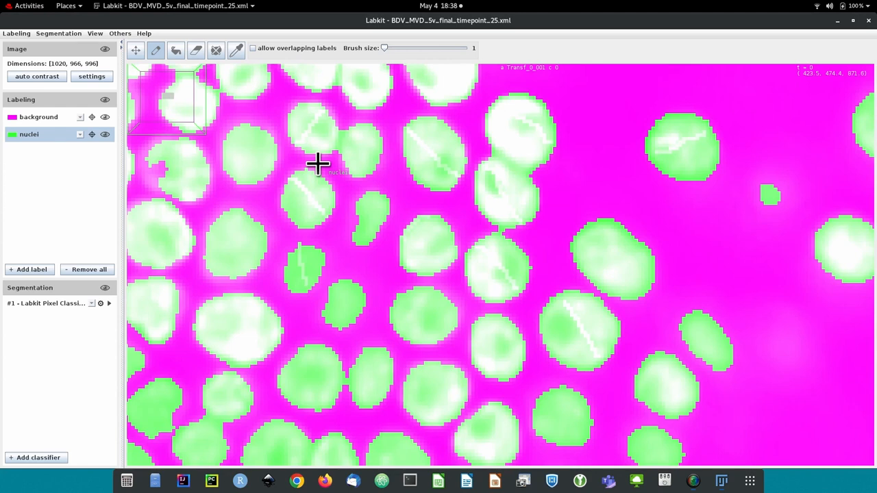
mouse_move(591, 219)
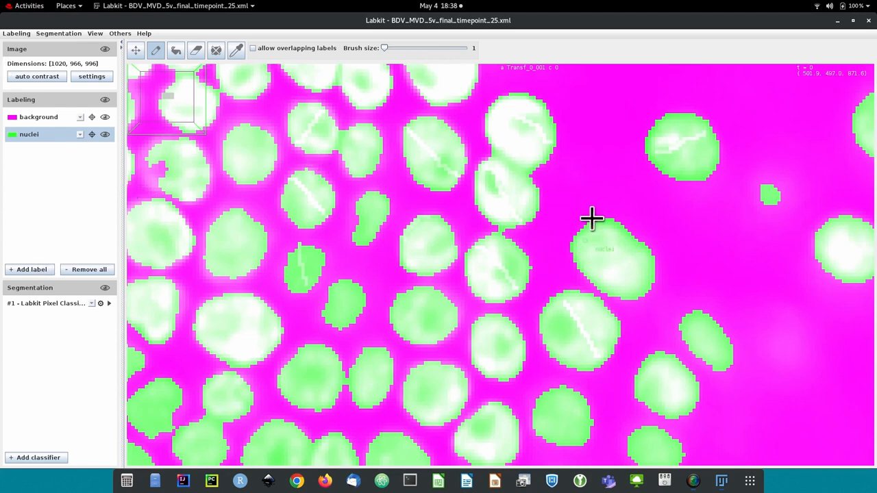
mouse_move(500, 120)
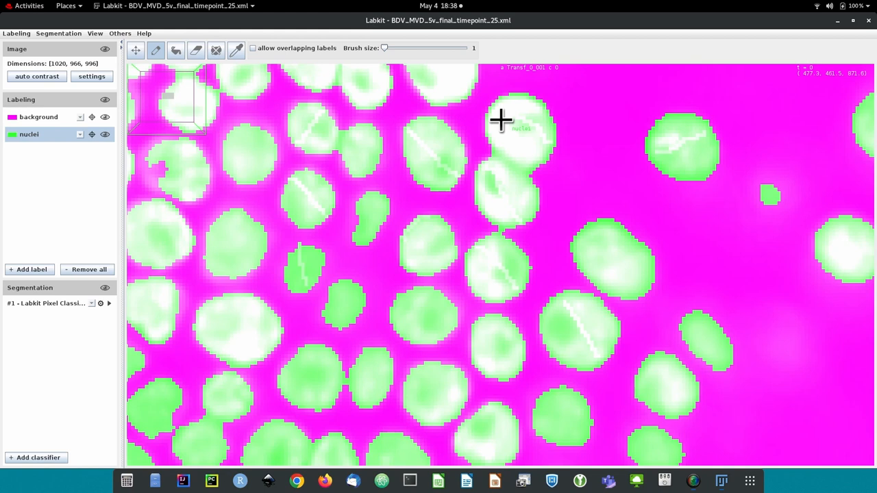
mouse_move(780, 21)
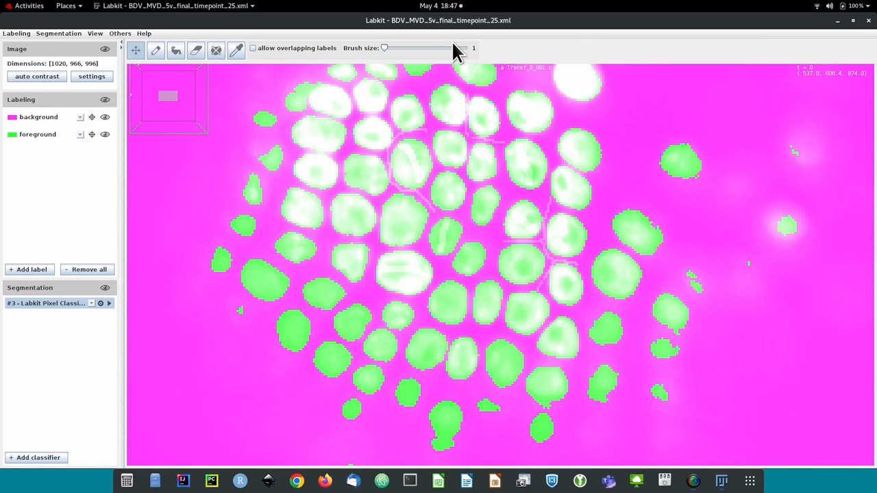
mouse_move(351, 175)
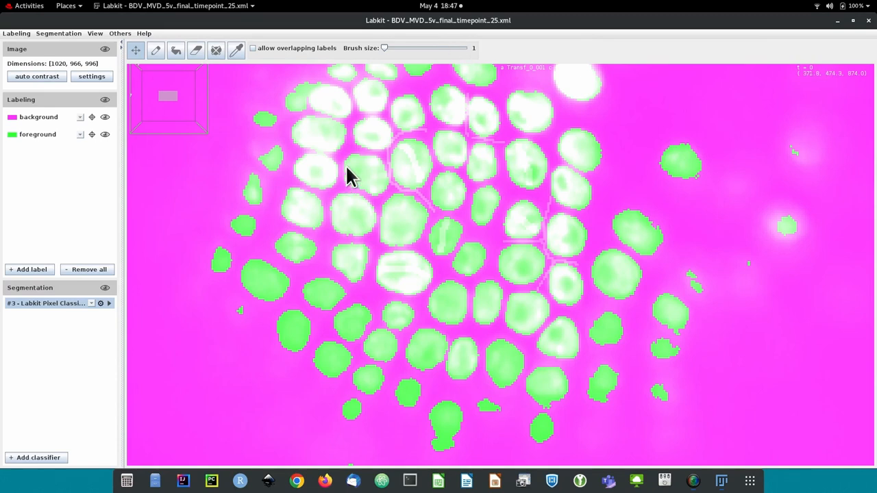
mouse_move(375, 172)
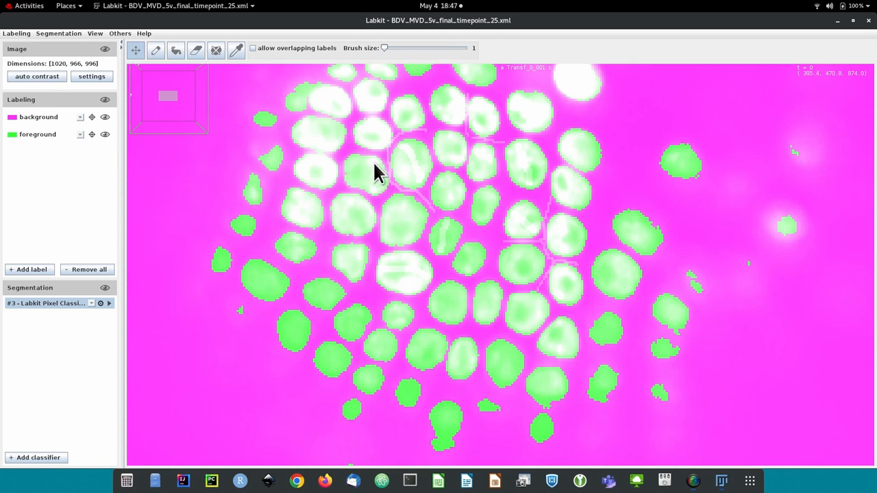
Step: Bring up Labkit's Labeling menu with its open, save and export options
left_click(15, 33)
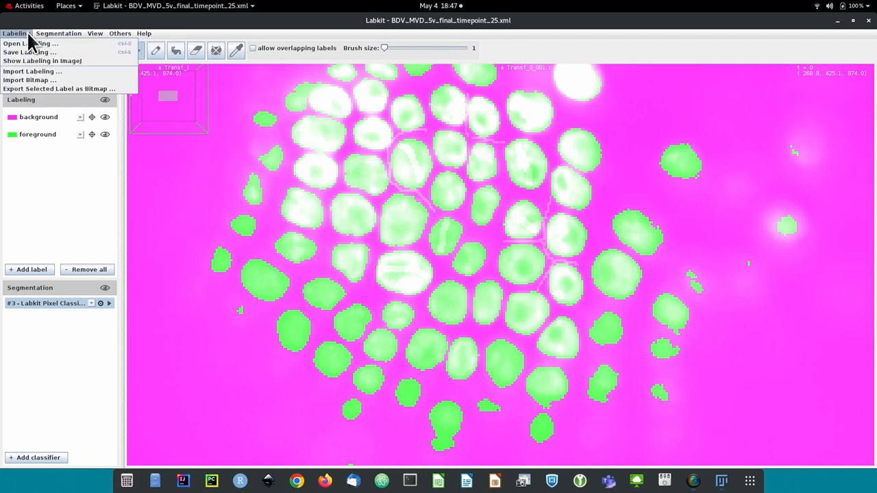
mouse_move(30, 52)
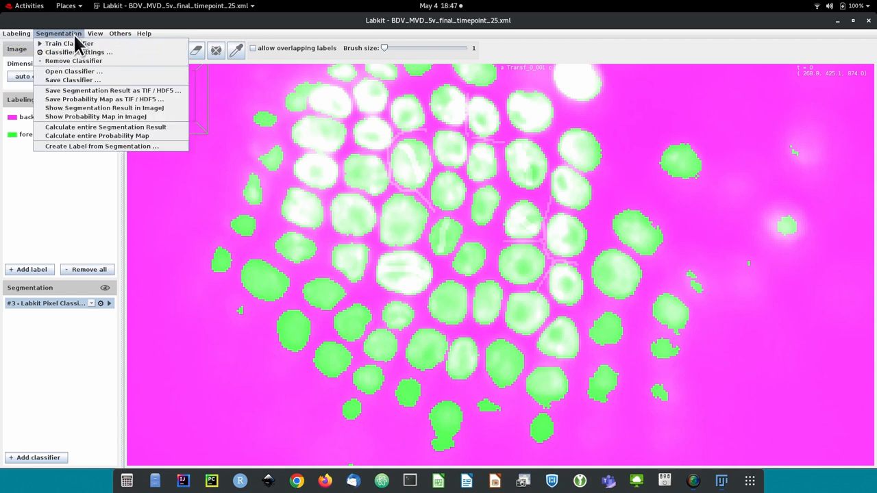
mouse_move(73, 80)
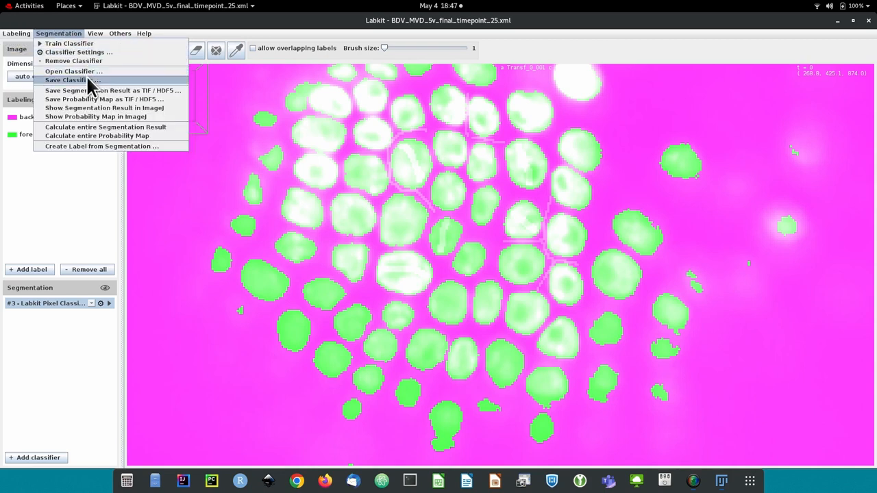
mouse_move(113, 89)
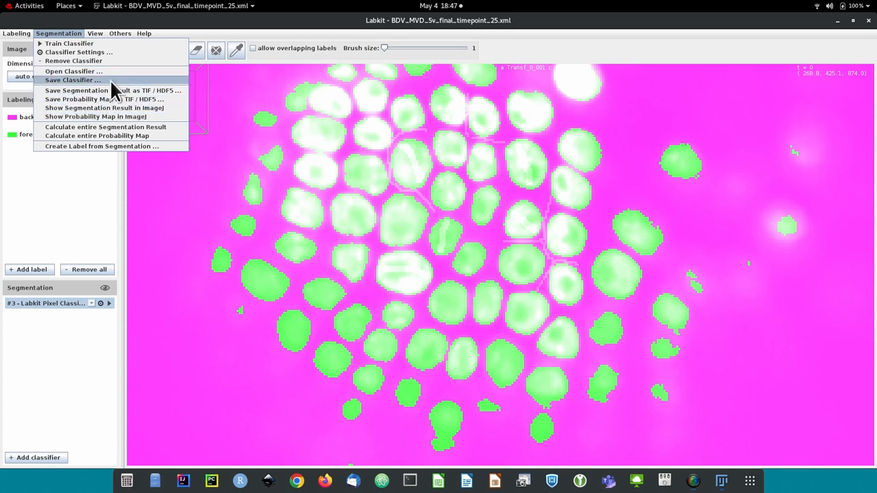
mouse_move(168, 94)
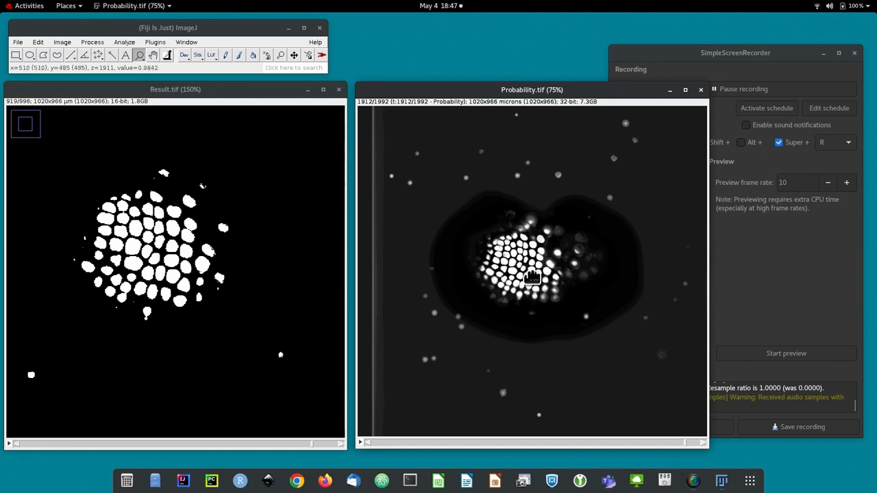
mouse_move(517, 165)
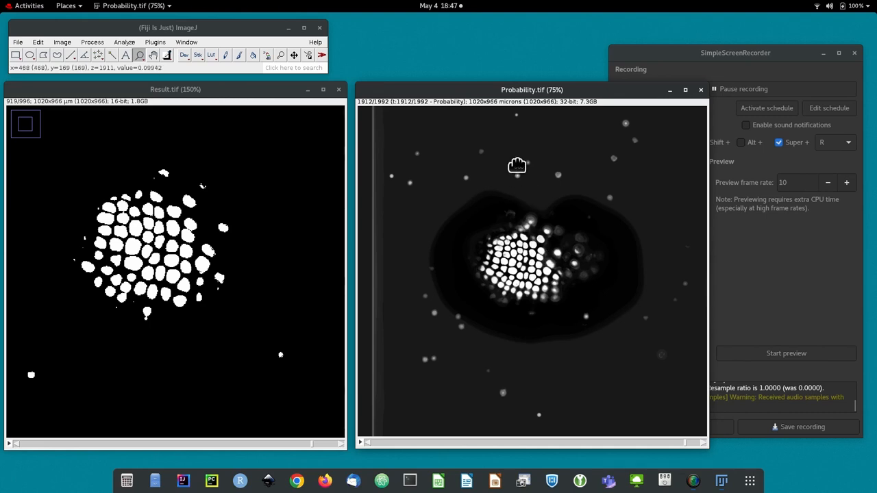
mouse_move(513, 224)
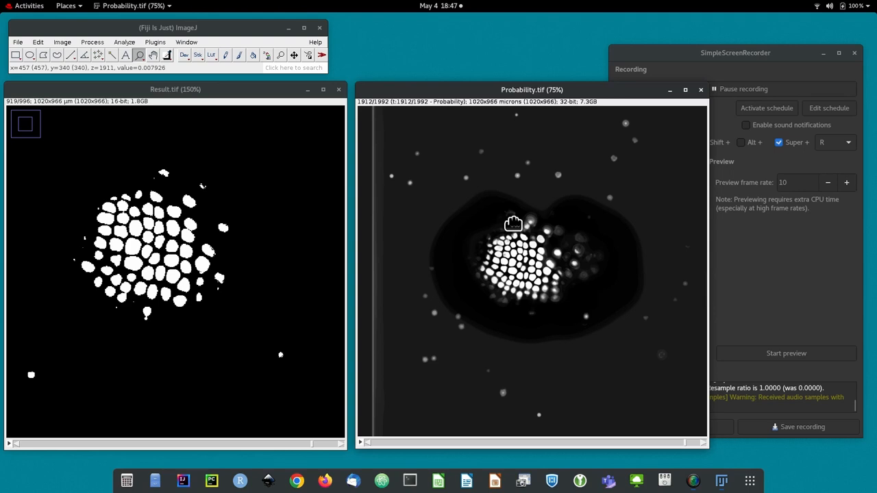
mouse_move(541, 248)
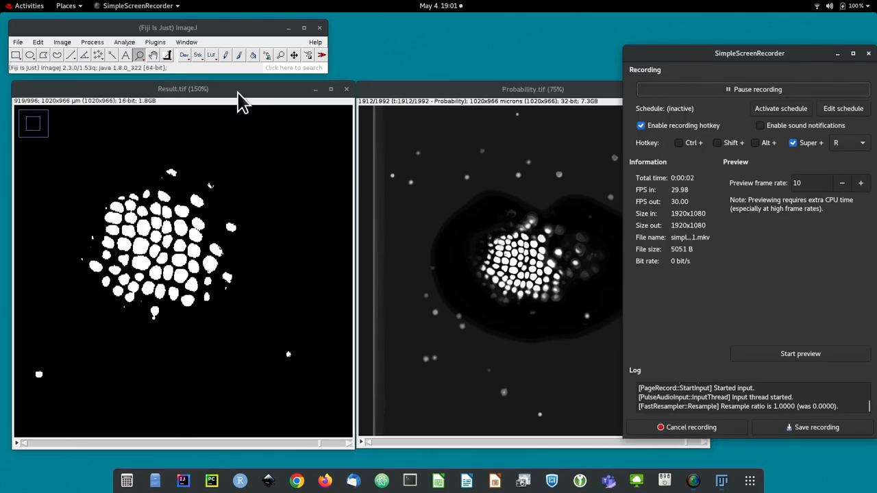
mouse_move(62, 234)
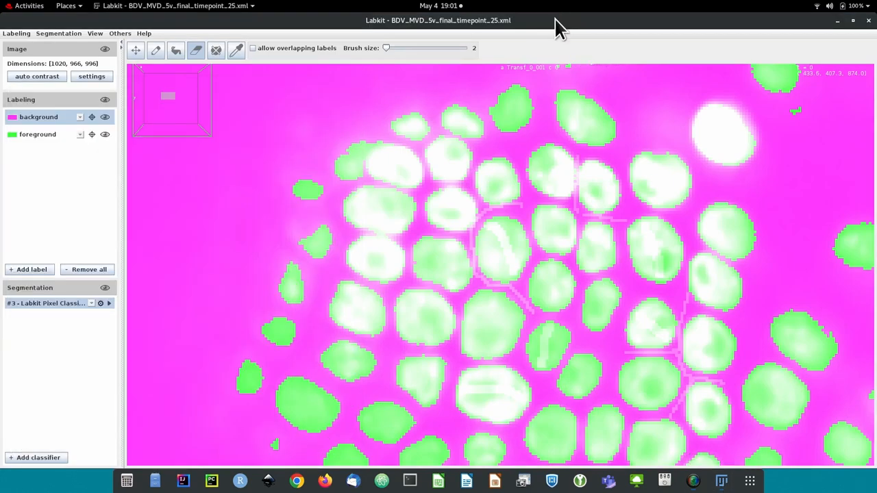
Step: Import Result.tif from the Demo folder as an editable label via Import Bitmap
left_click(16, 32)
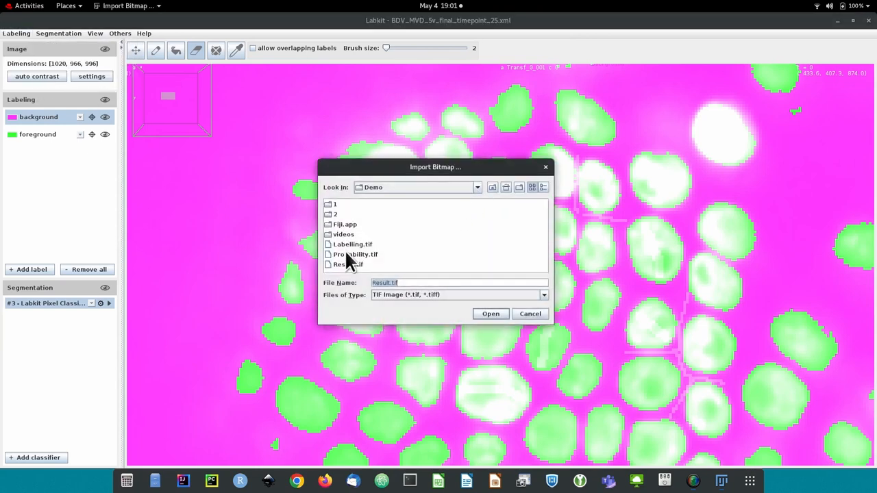
left_click(347, 265)
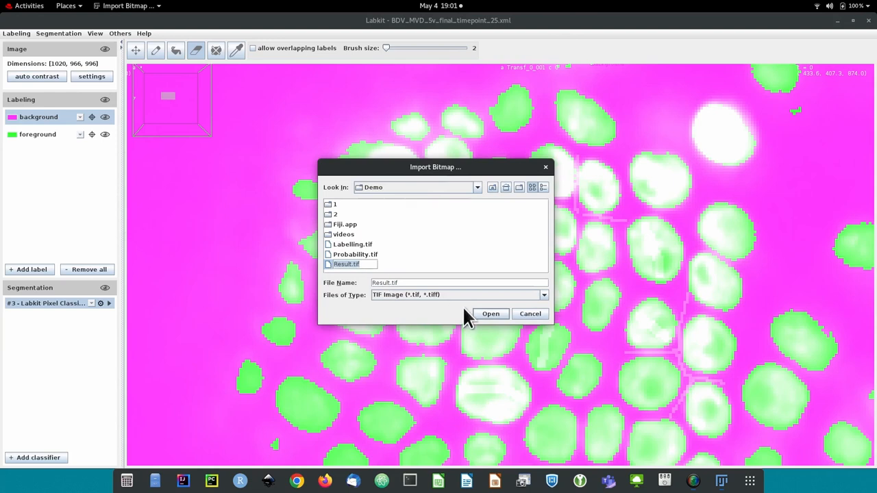
left_click(491, 313)
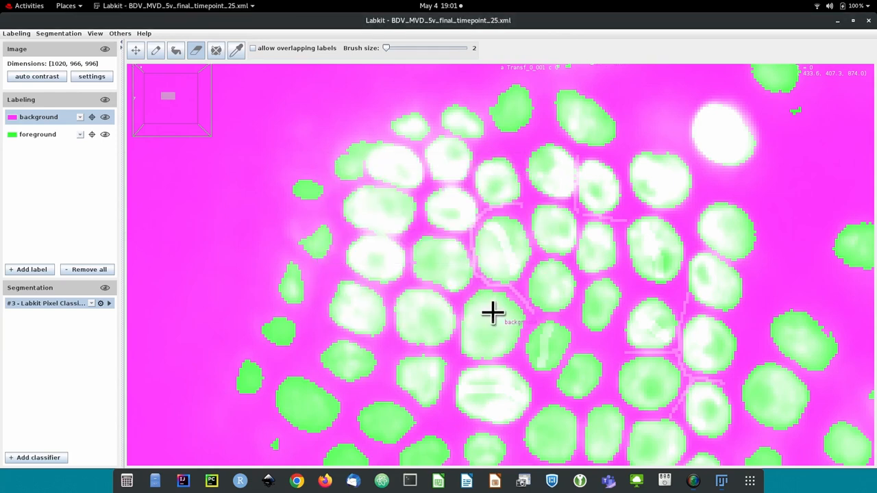
mouse_move(498, 313)
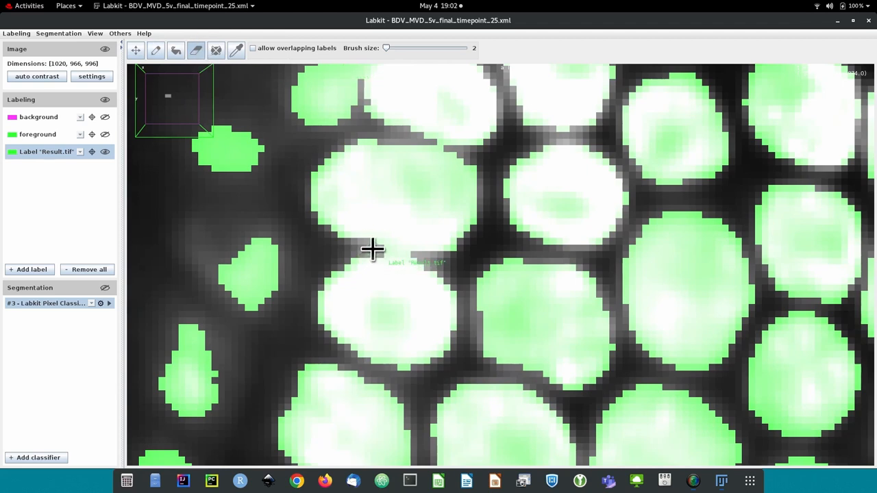
mouse_move(377, 252)
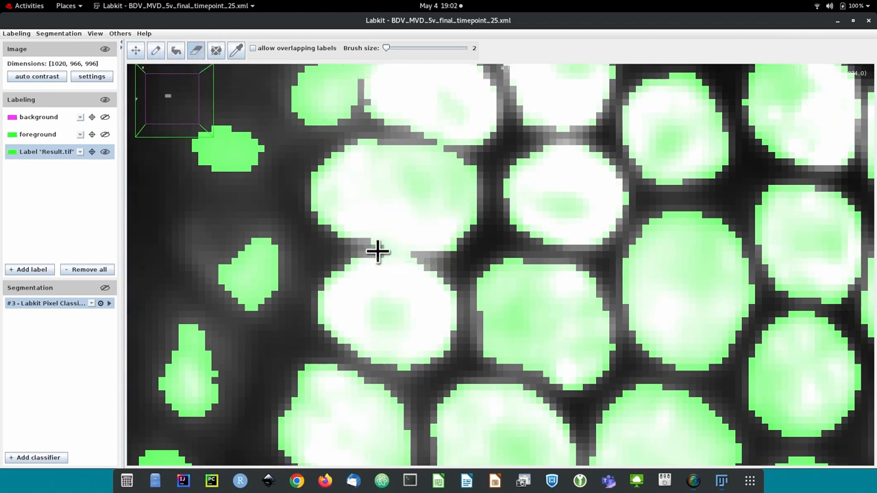
mouse_move(498, 223)
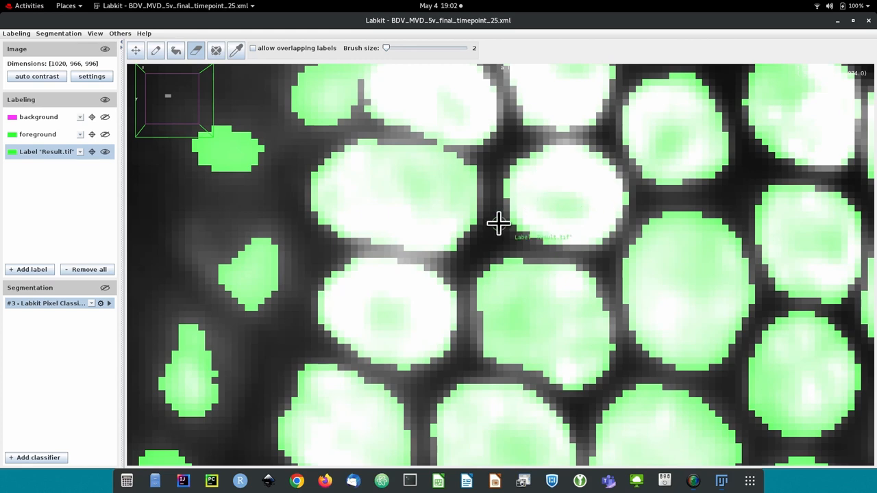
mouse_move(458, 149)
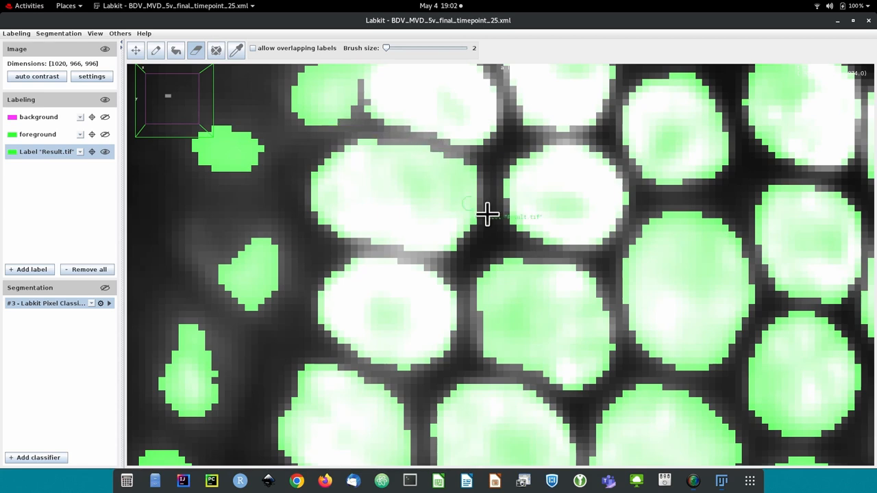
mouse_move(643, 342)
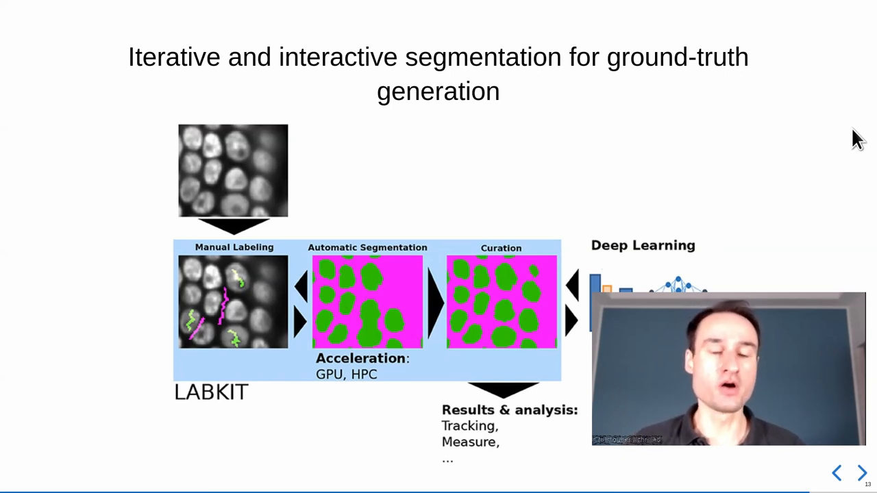
mouse_move(213, 209)
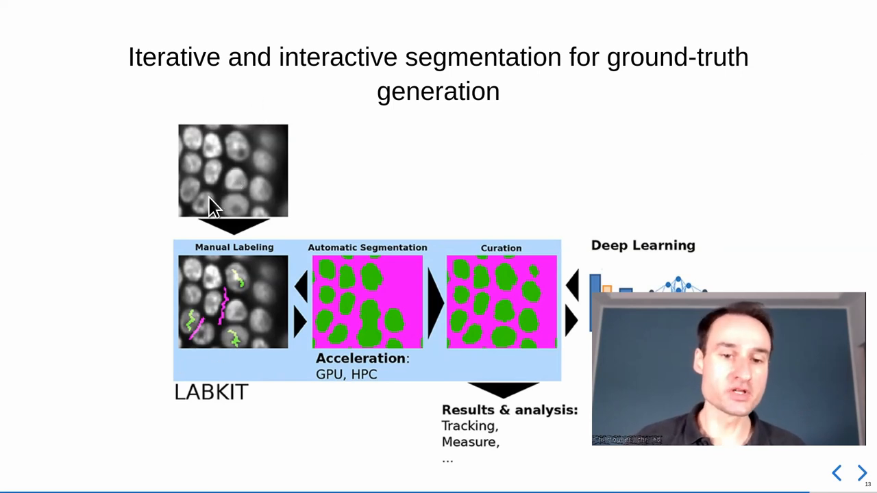
mouse_move(327, 253)
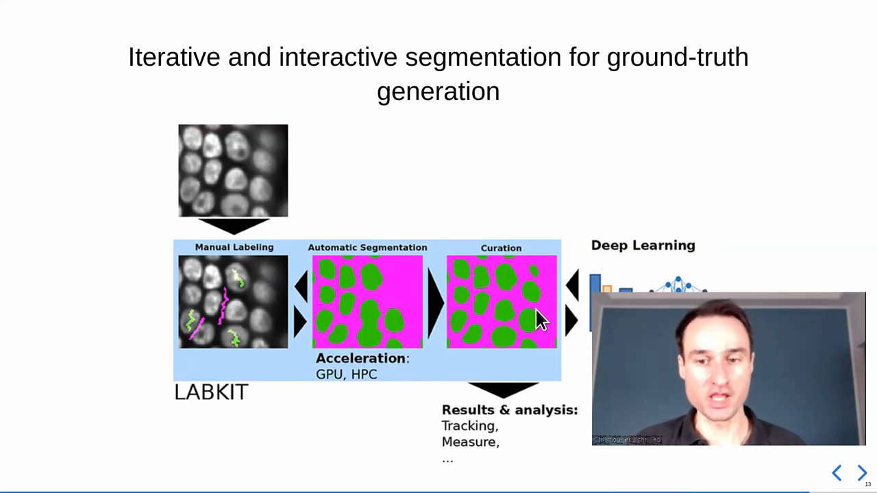
mouse_move(857, 205)
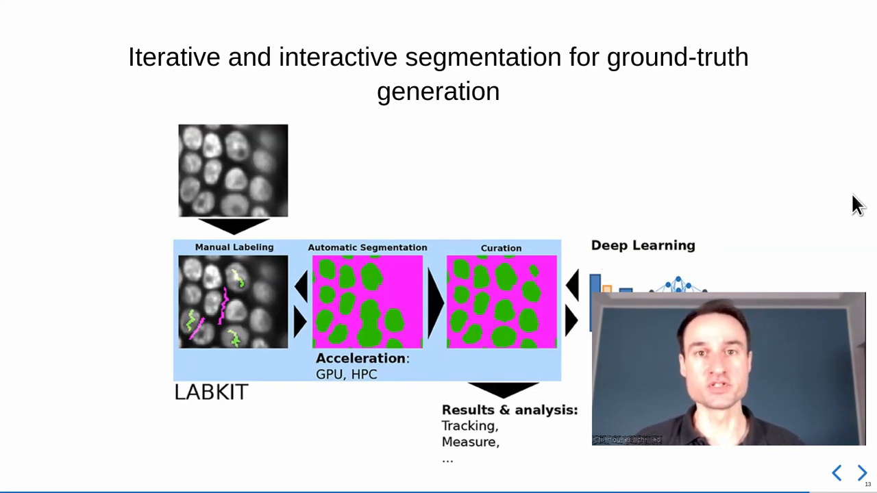
mouse_move(483, 353)
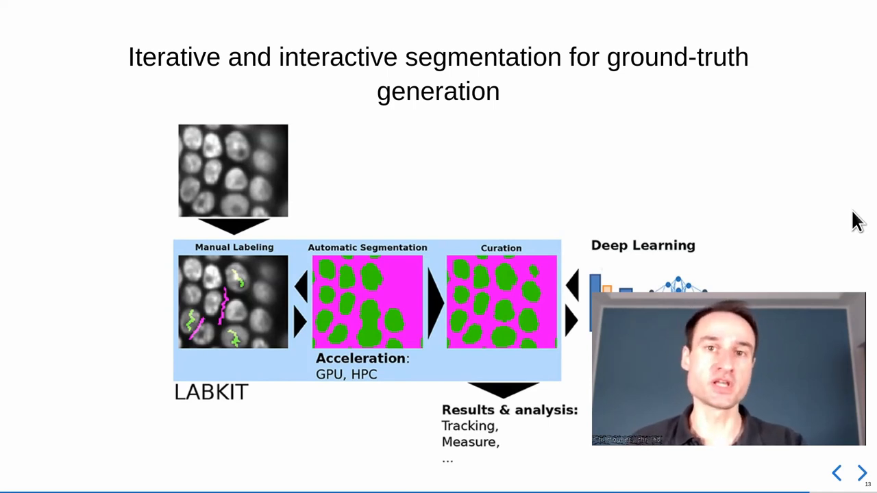
Step: Advance the presentation to the closing Thank you acknowledgements slide
left_click(861, 473)
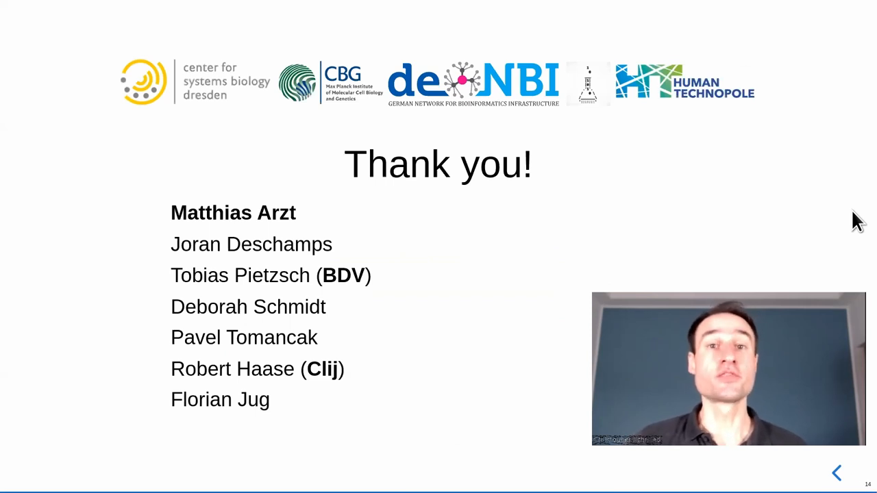
mouse_move(279, 282)
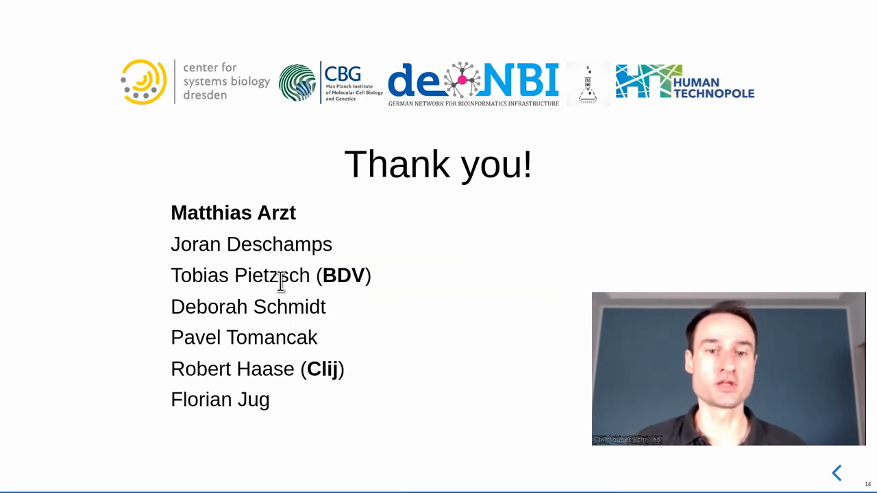
mouse_move(858, 185)
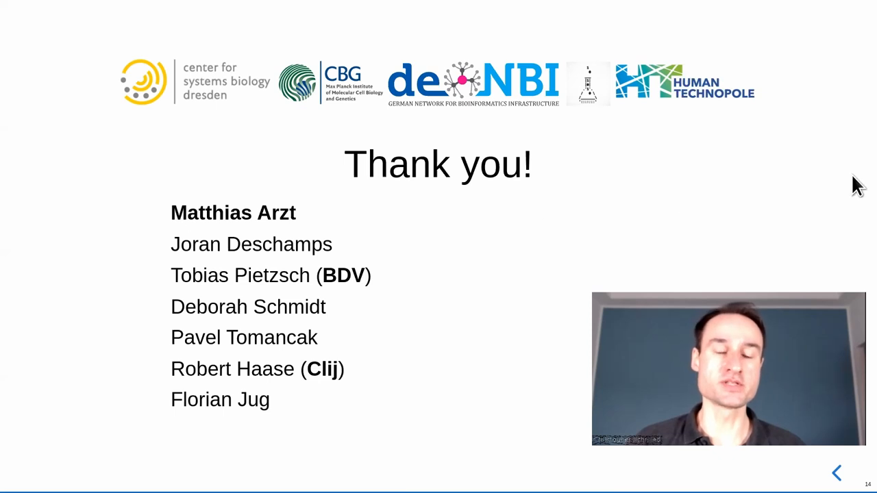
mouse_move(149, 212)
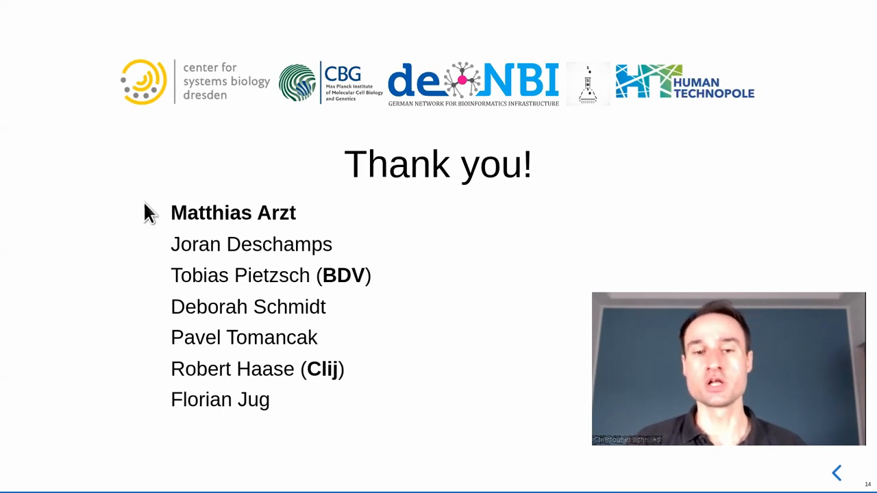
mouse_move(472, 259)
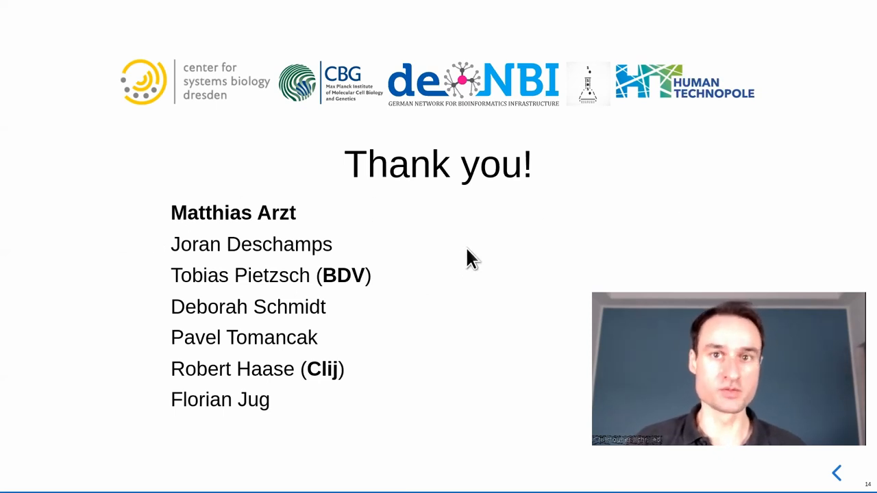
mouse_move(856, 182)
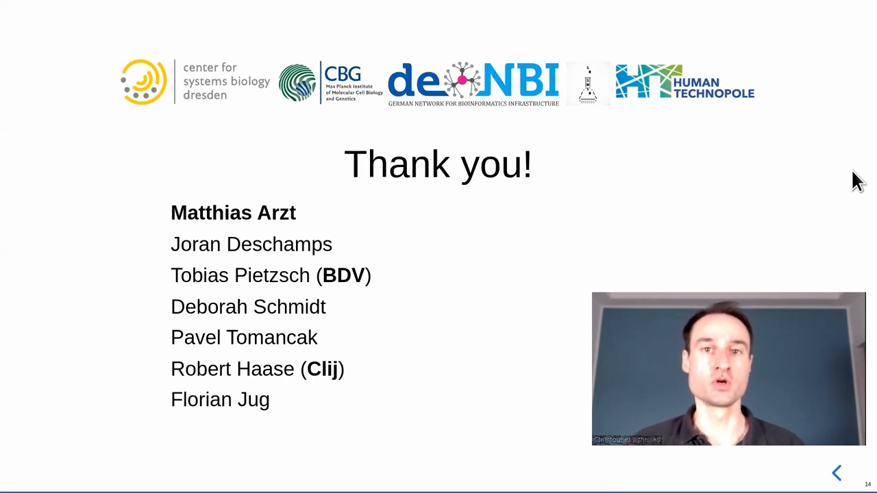
mouse_move(417, 283)
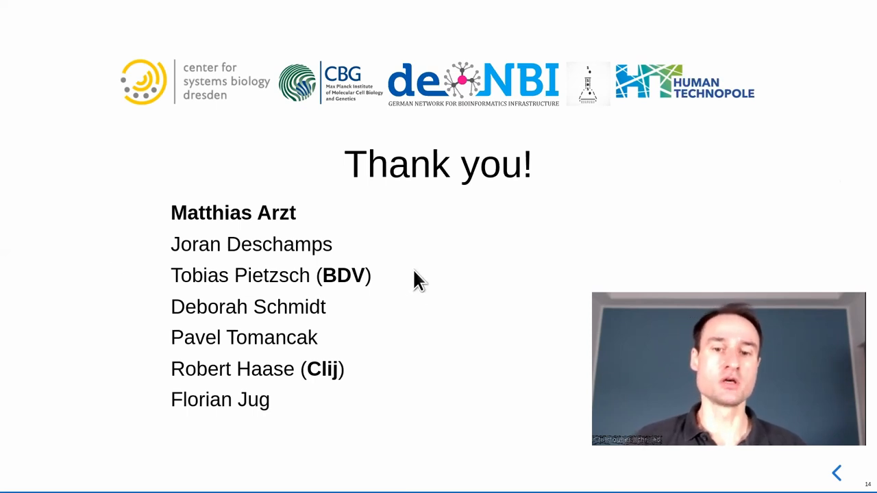
mouse_move(858, 155)
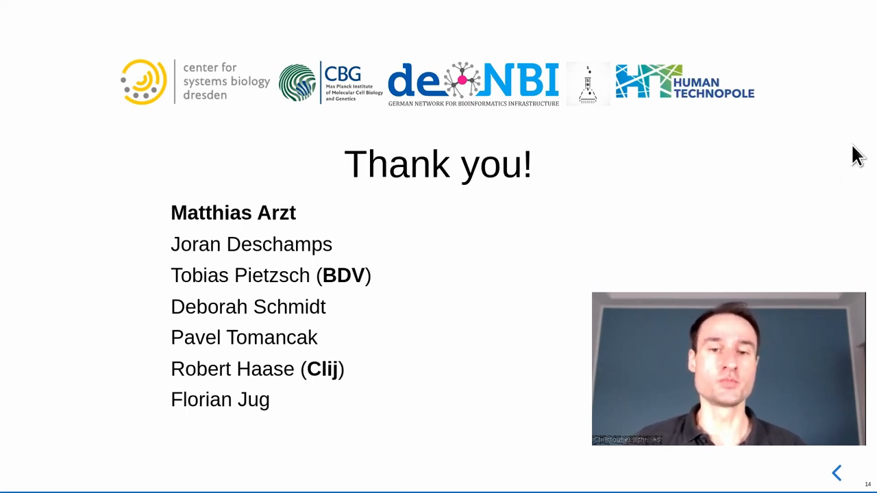
mouse_move(363, 336)
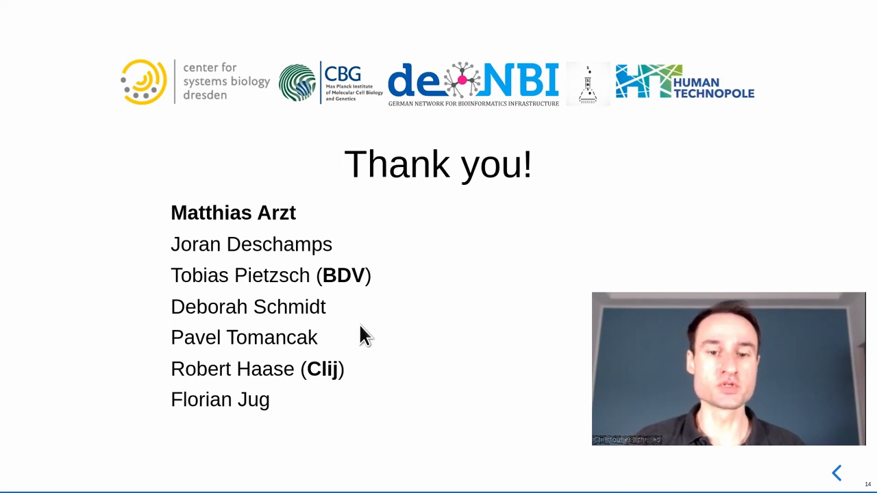
mouse_move(419, 362)
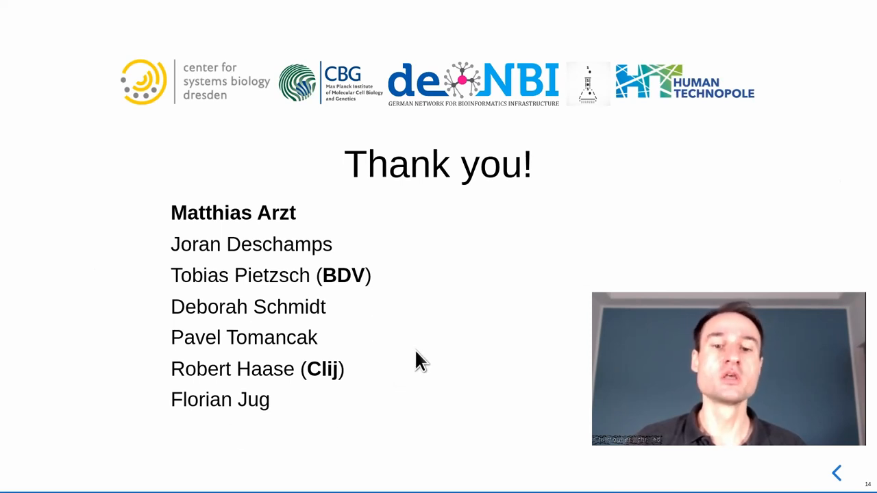